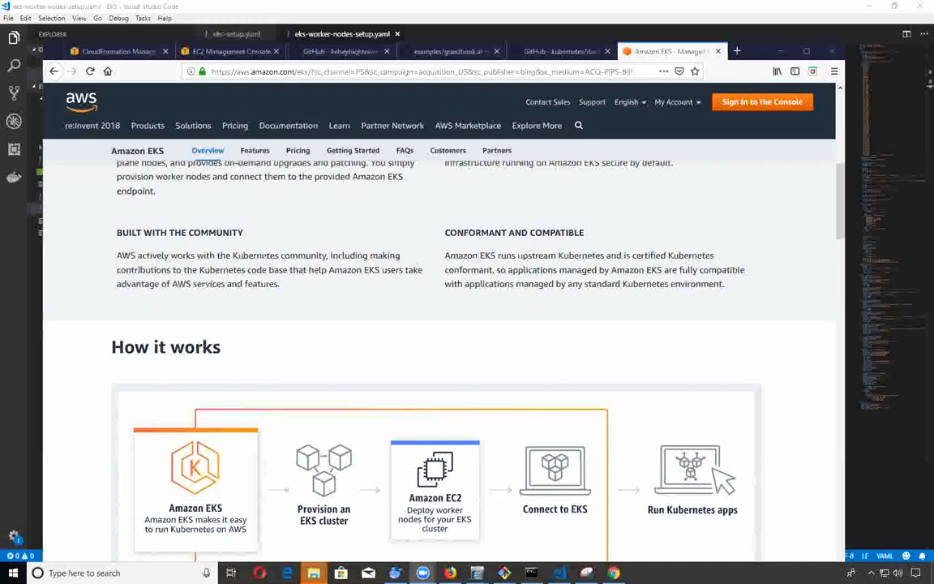
mouse_move(522, 31)
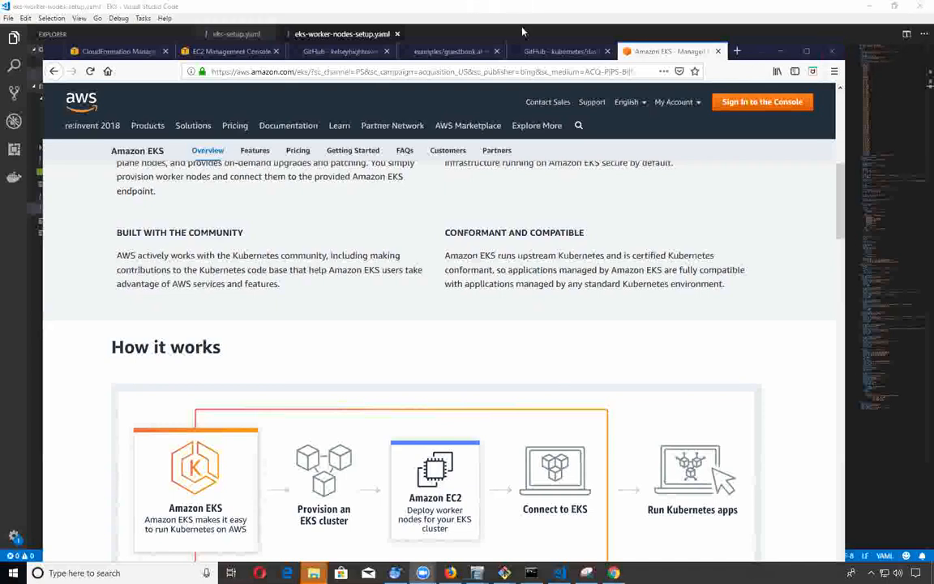
mouse_move(105, 50)
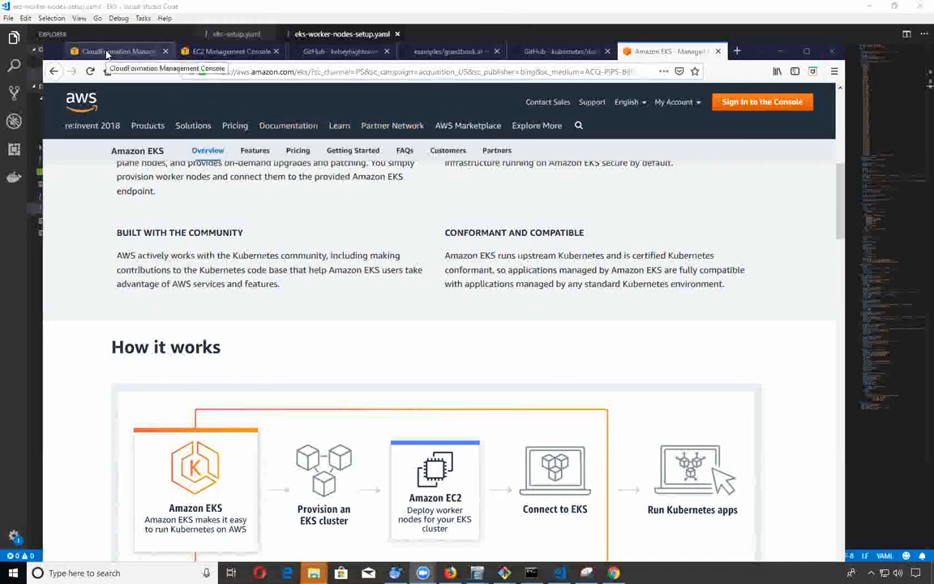
Switch from the Amazon EKS product page to the CloudFormation console with no stacks yet.
left_click(117, 51)
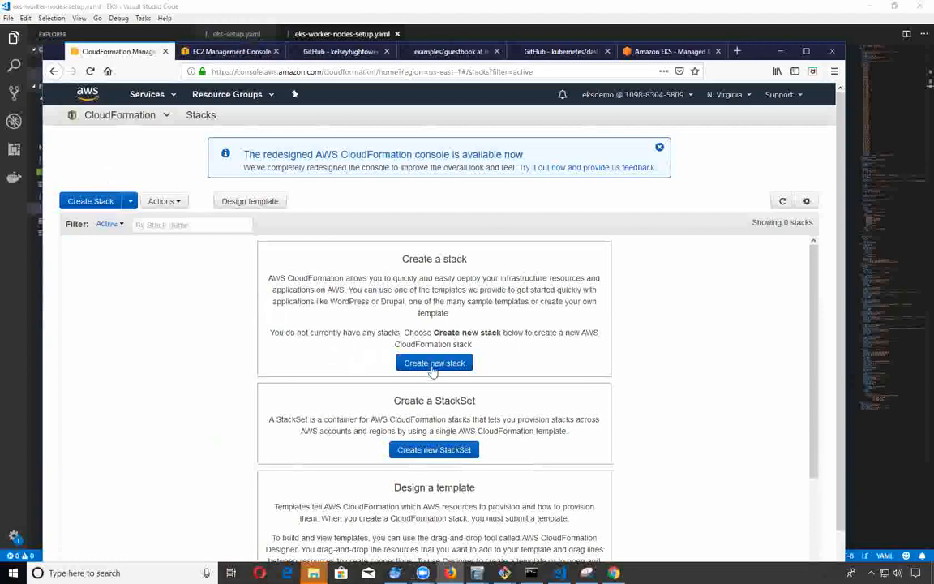
Start a new stack uploading eks-setup.yaml from the local EKS folder as the template.
left_click(434, 363)
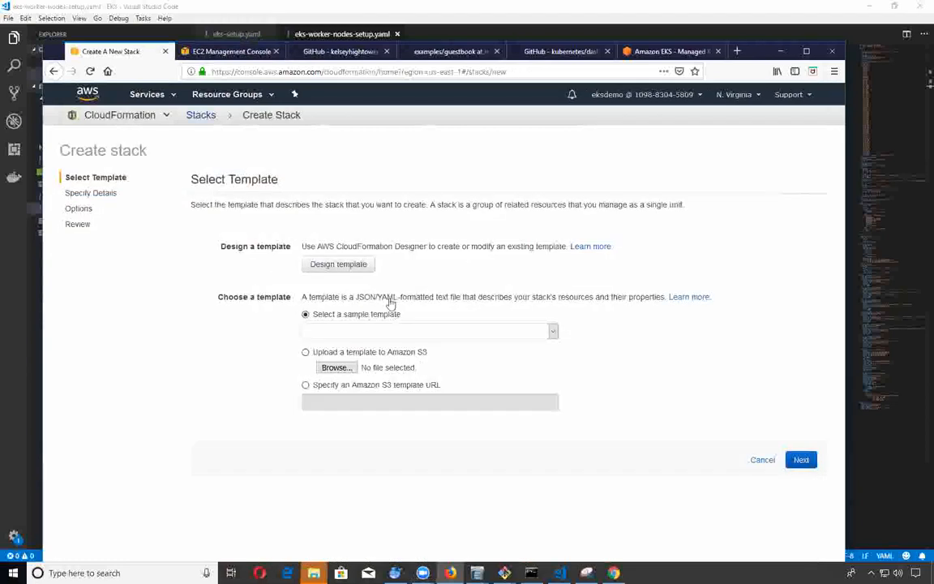
mouse_move(461, 251)
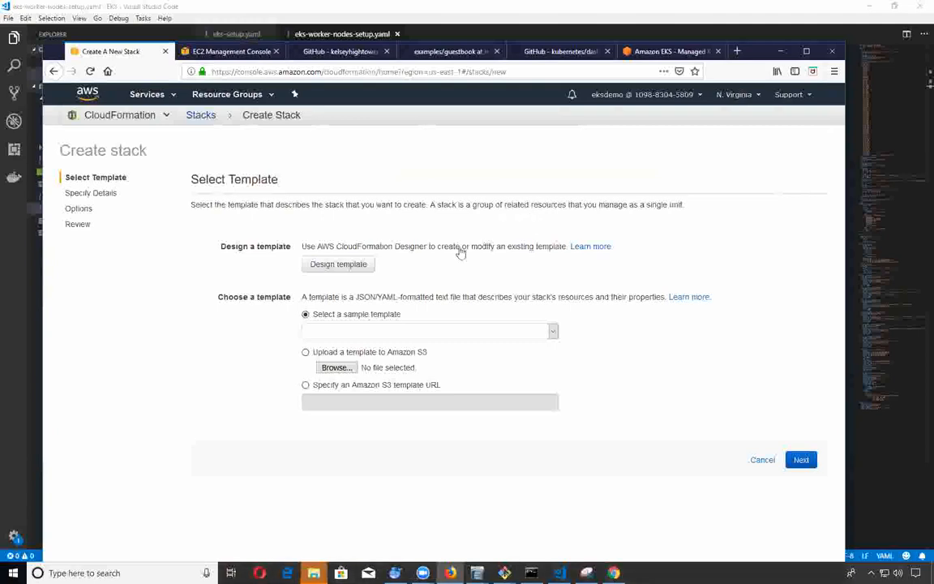
left_click(305, 352)
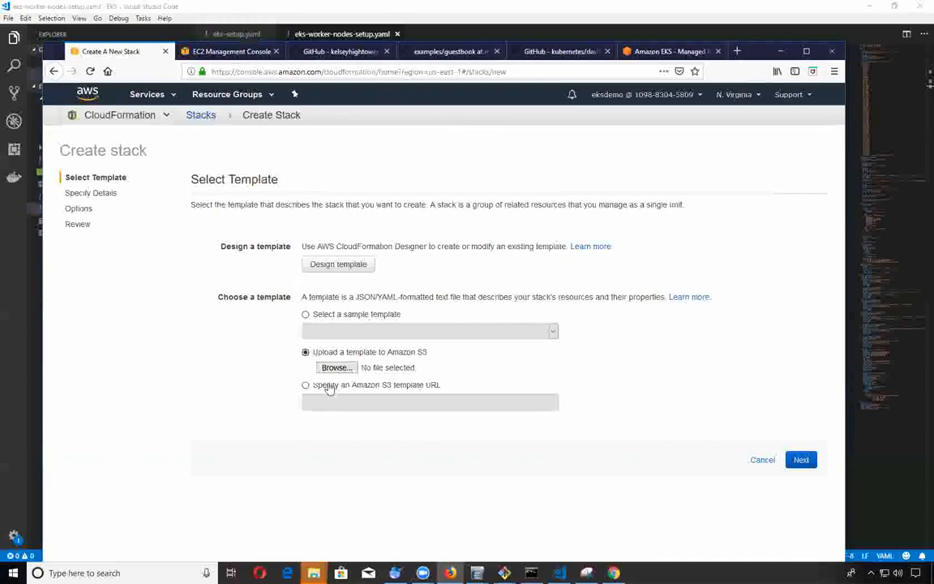
left_click(336, 366)
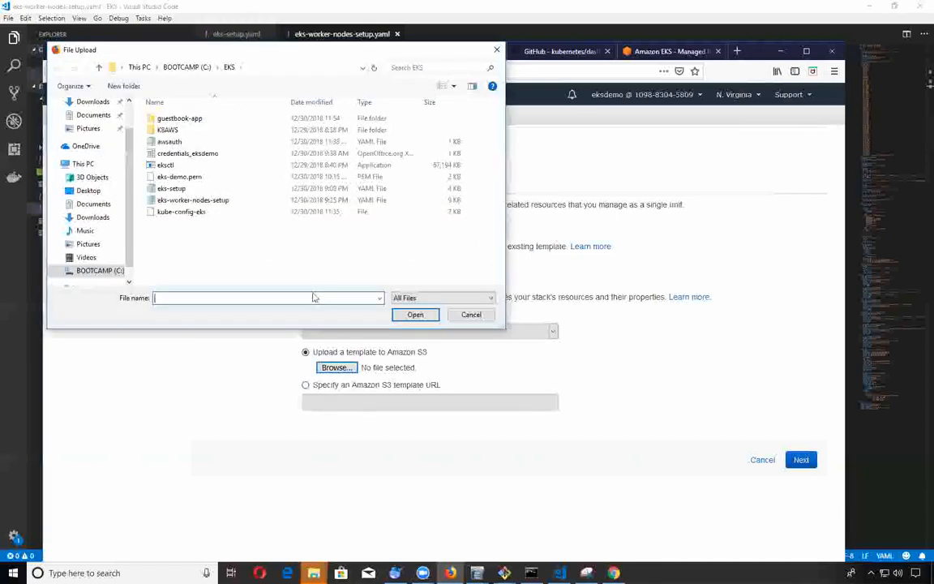
left_click(172, 188)
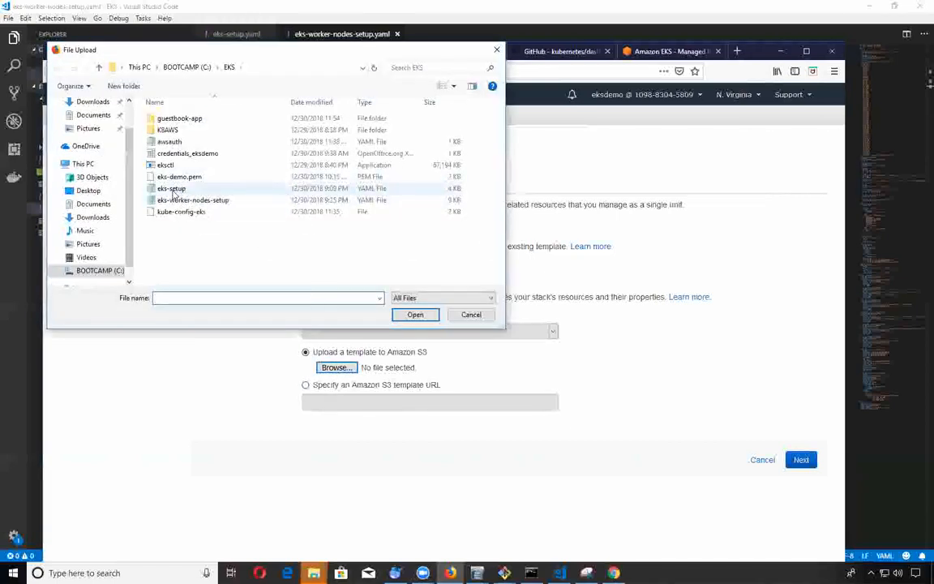
mouse_move(172, 188)
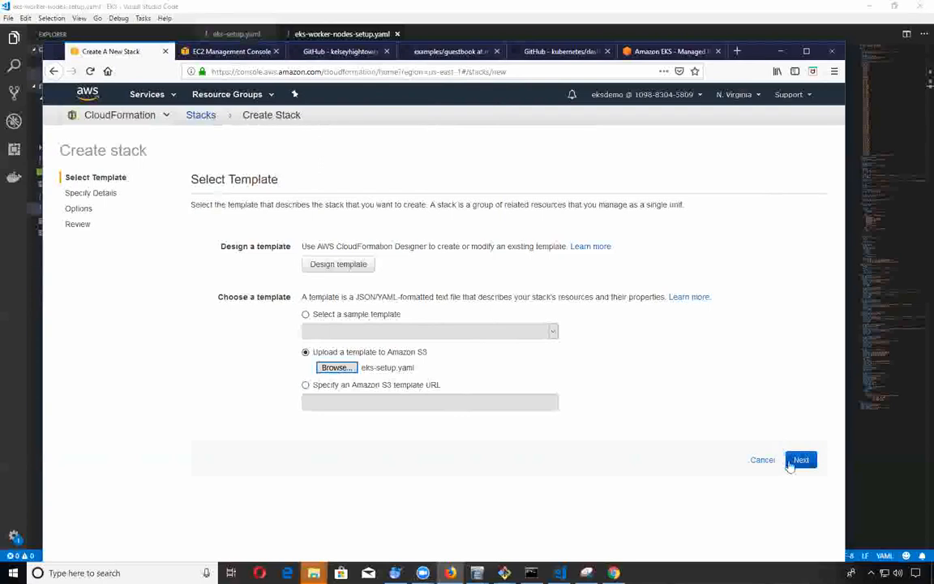
Name the stack EKS-Demo-Setup on the details step and continue to options.
left_click(801, 461)
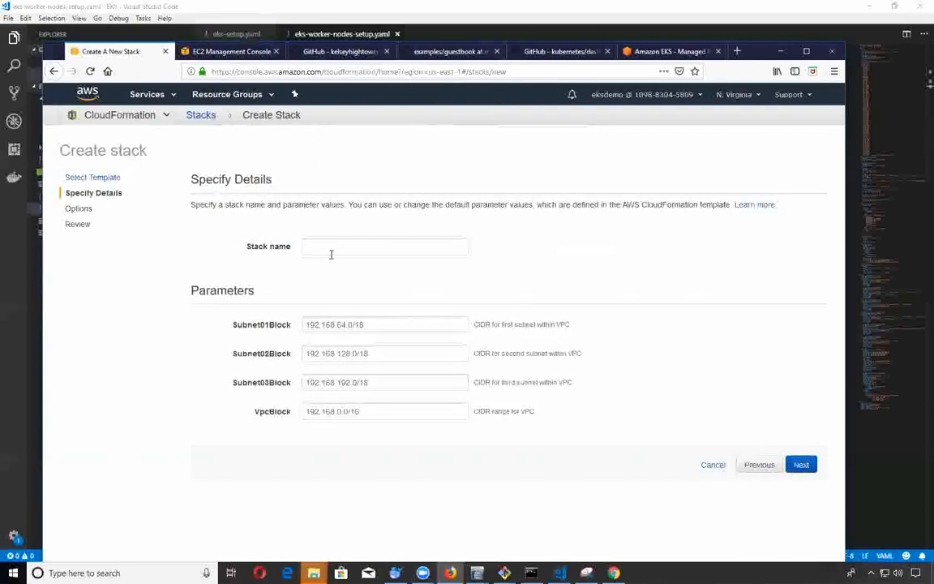
left_click(386, 247)
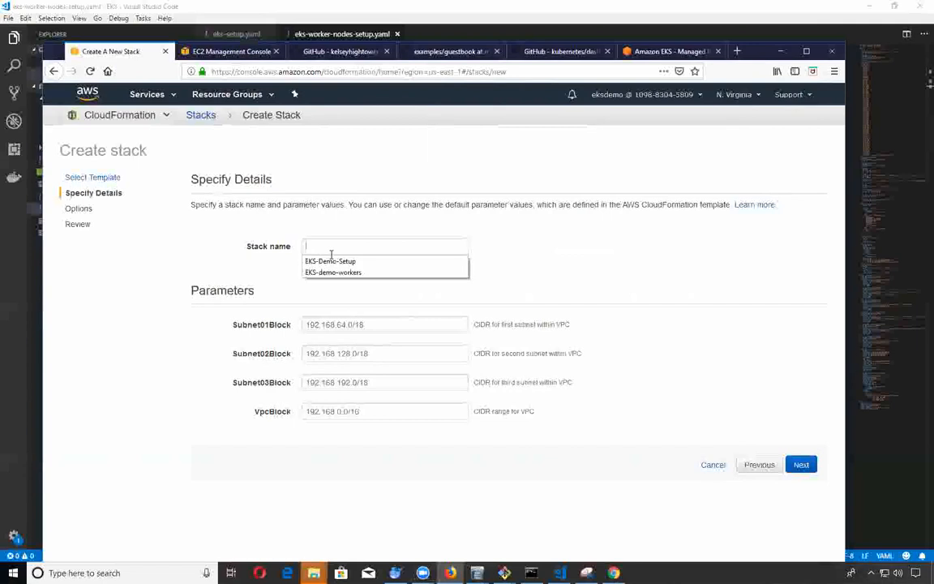
left_click(330, 259)
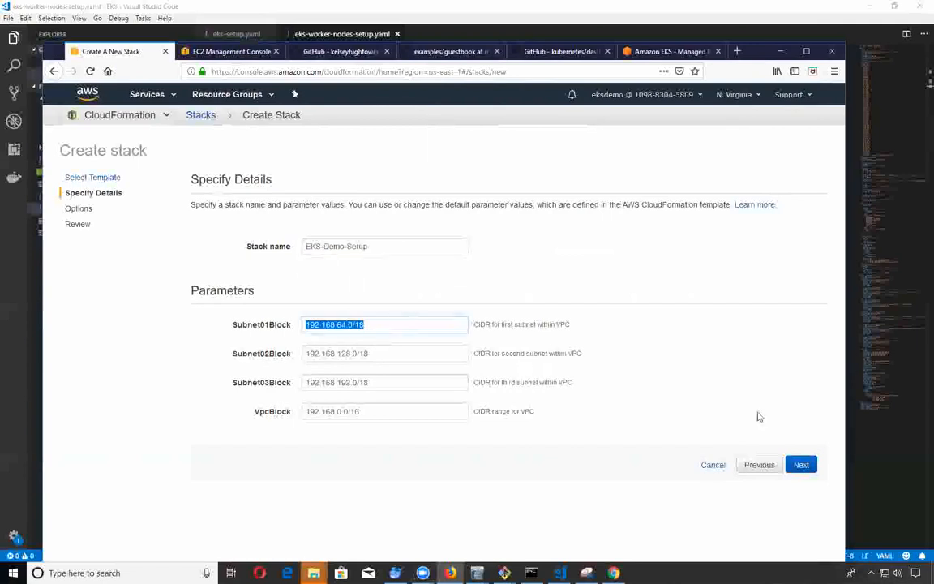
left_click(801, 464)
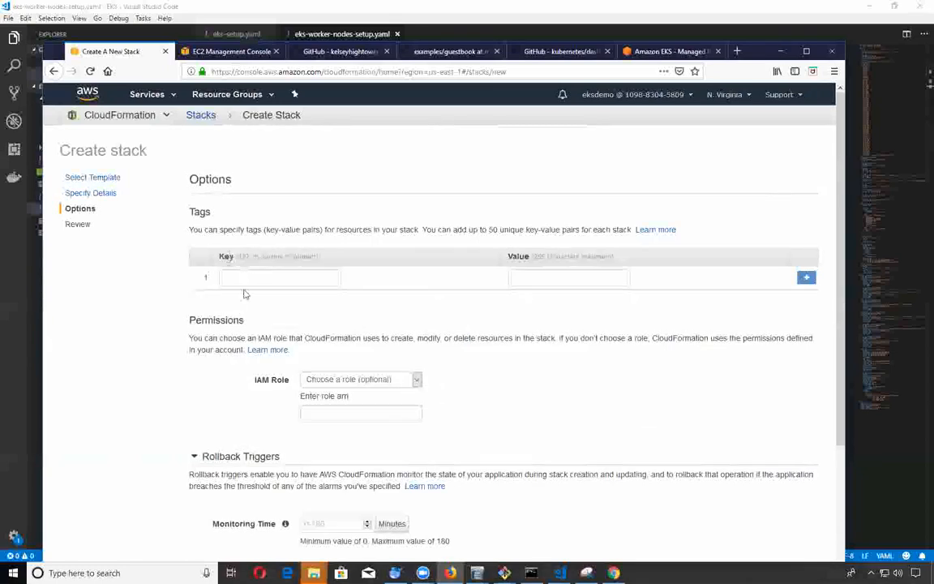
Accept the default options, review the stack and launch its creation.
scroll("down", 3)
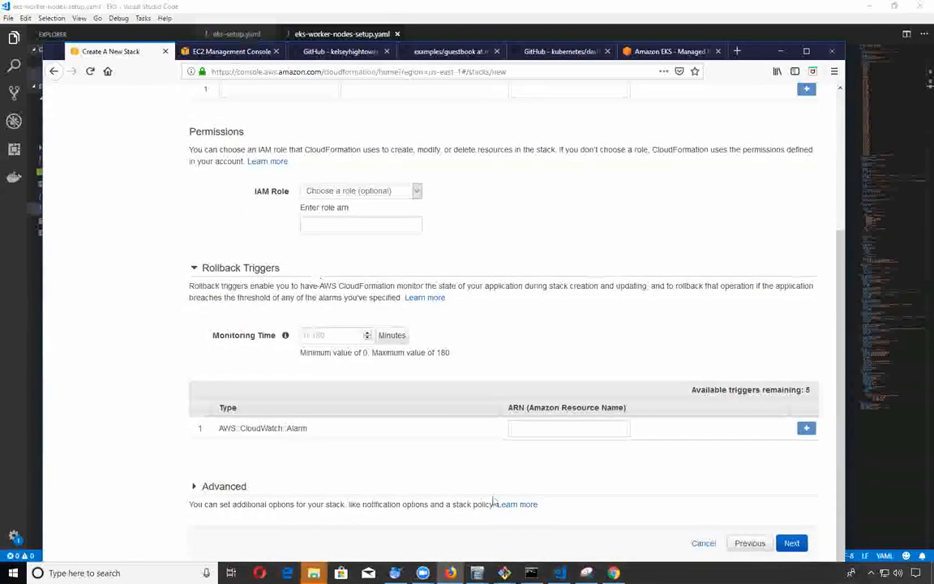
left_click(791, 541)
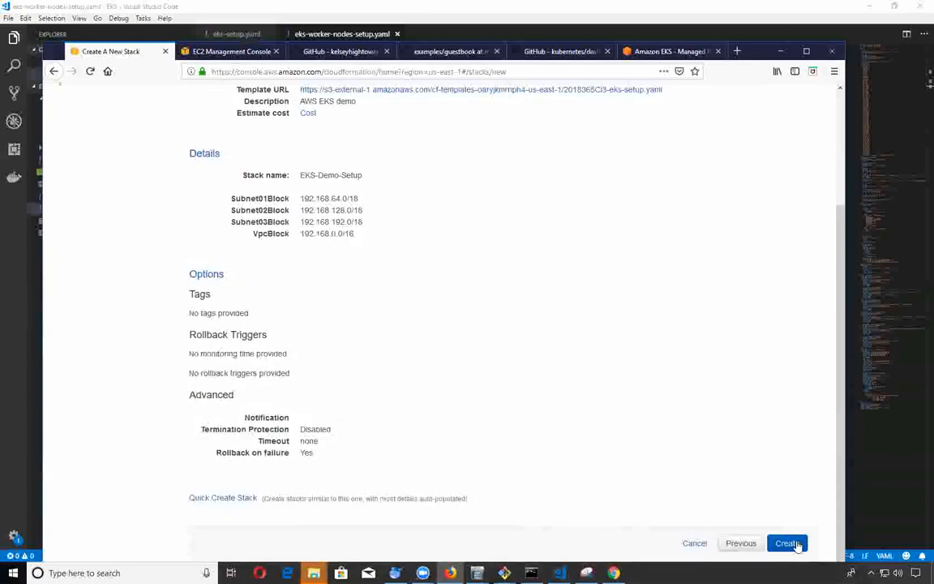
scroll("up", 3)
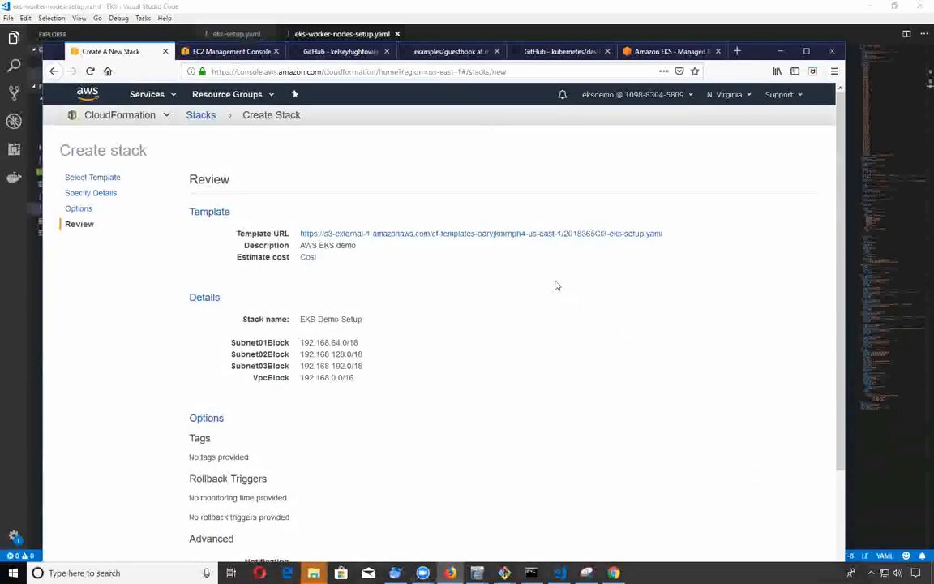
scroll("down", 3)
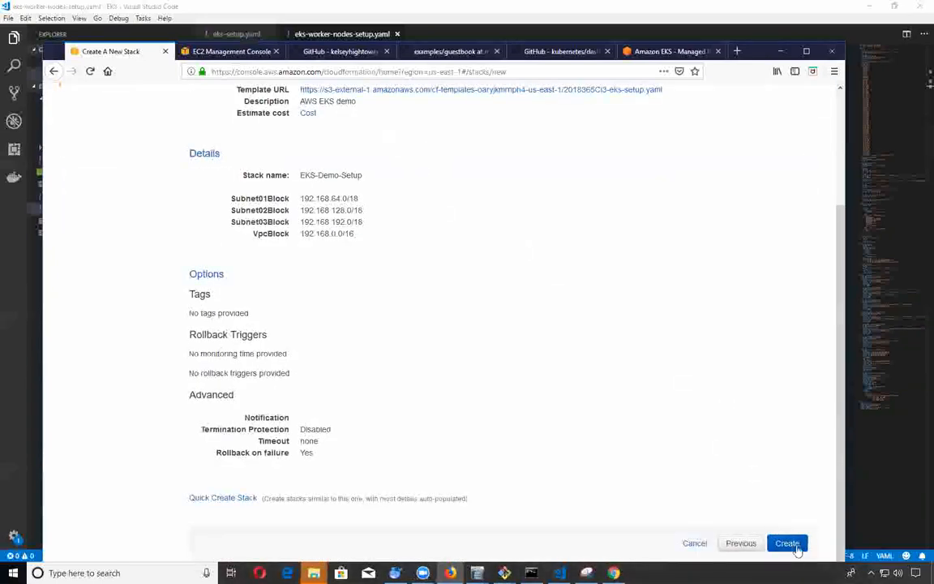
left_click(784, 543)
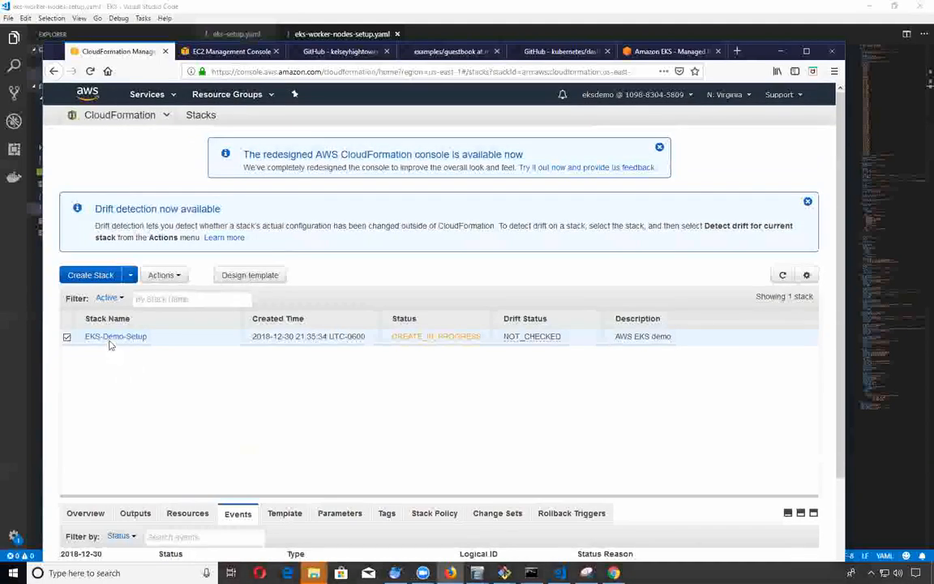
View EKS-Demo-Setup's events showing VPC and internet gateway creation in progress.
left_click(115, 336)
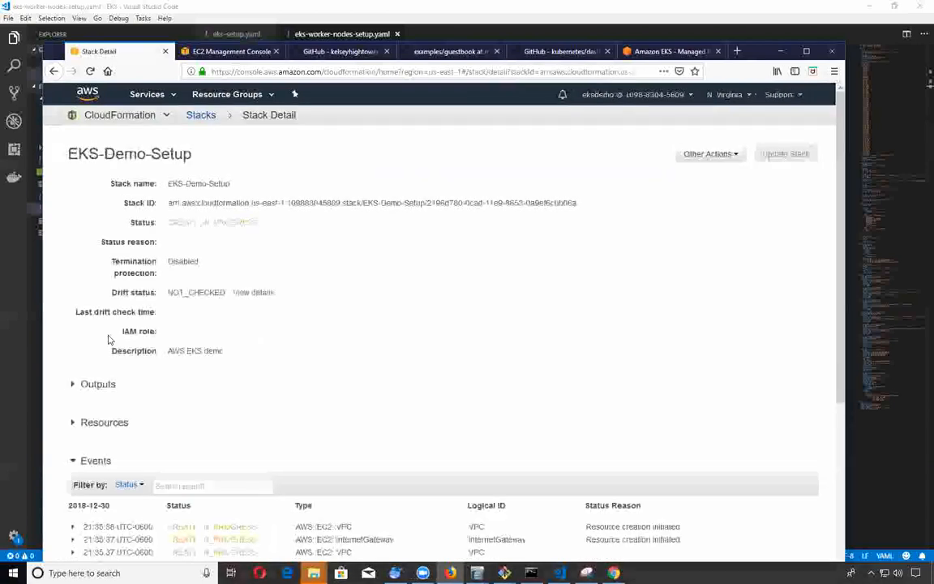
scroll("down", 3)
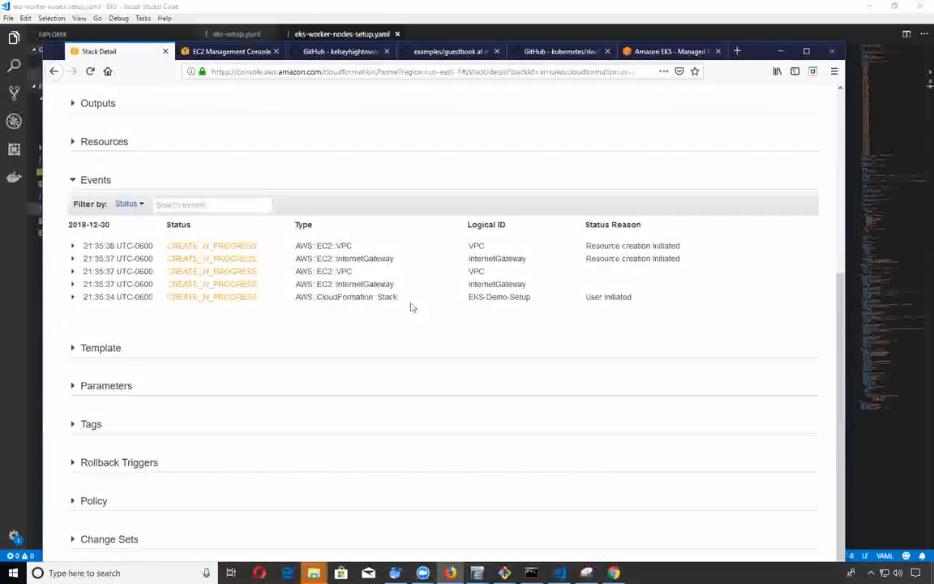
mouse_move(359, 283)
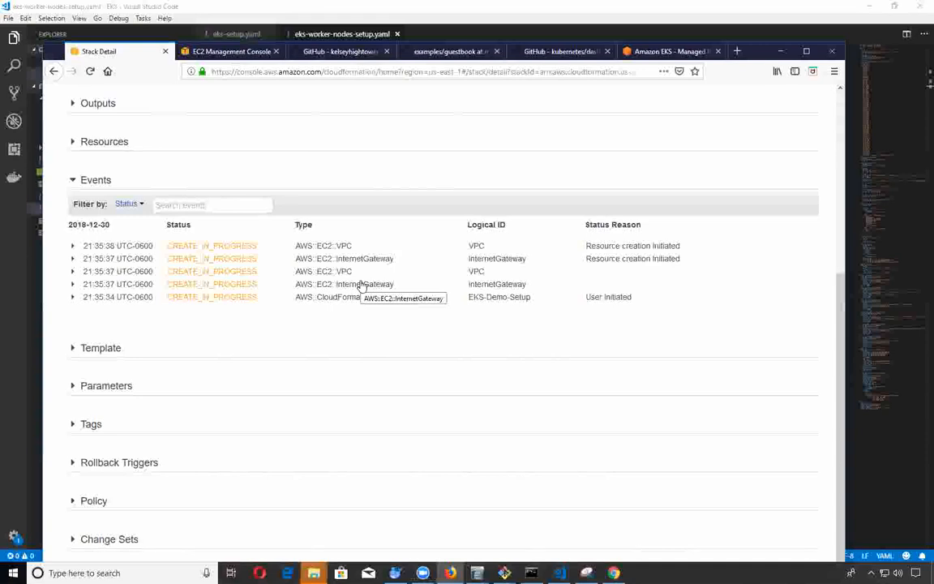
mouse_move(541, 267)
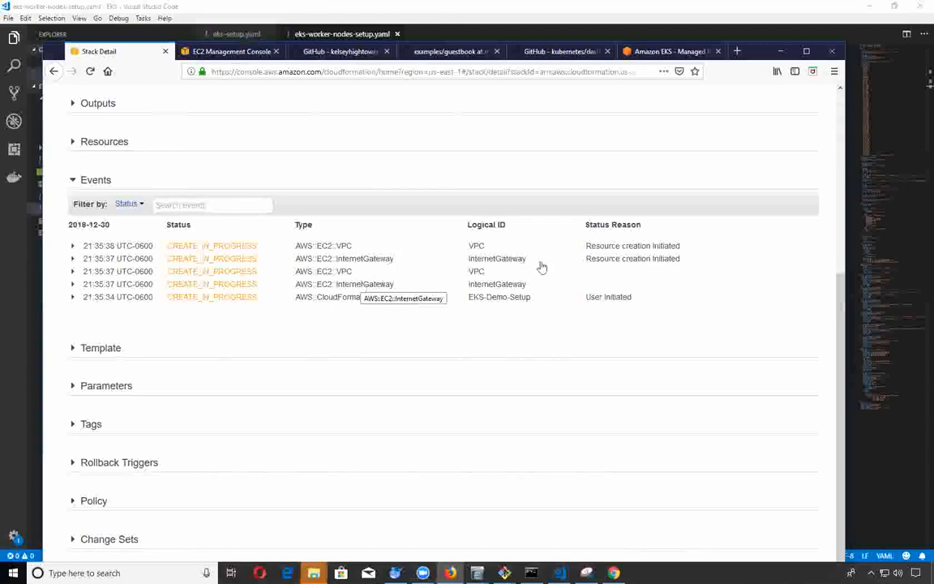
scroll("up", 3)
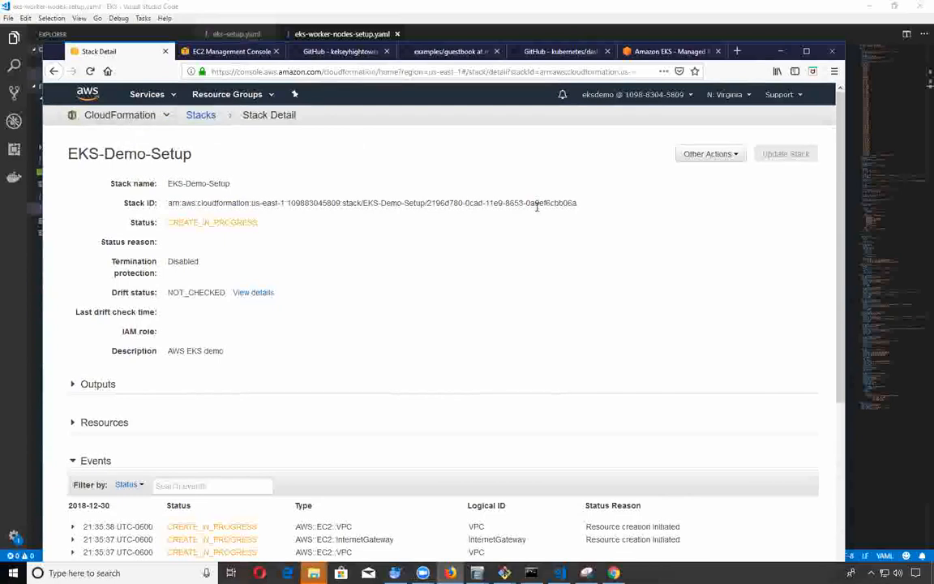
mouse_move(363, 170)
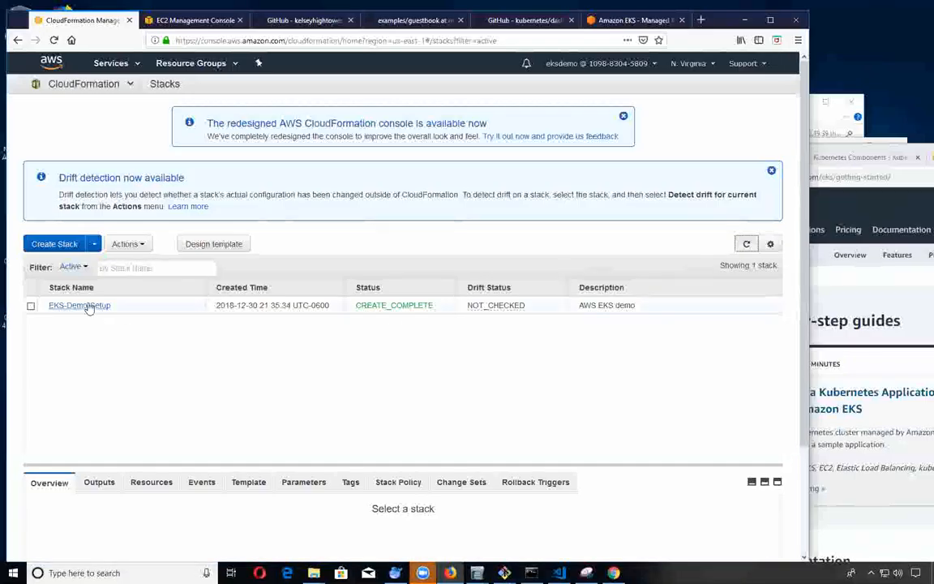
Confirm EKS-Demo-Setup reached CREATE_COMPLETE in its events, then return to the console home.
left_click(78, 305)
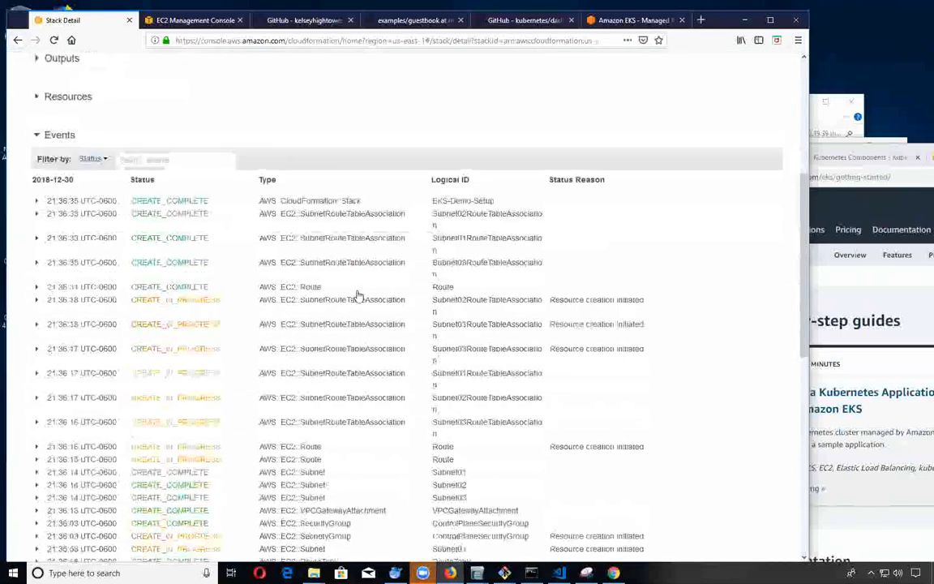
scroll("down", 3)
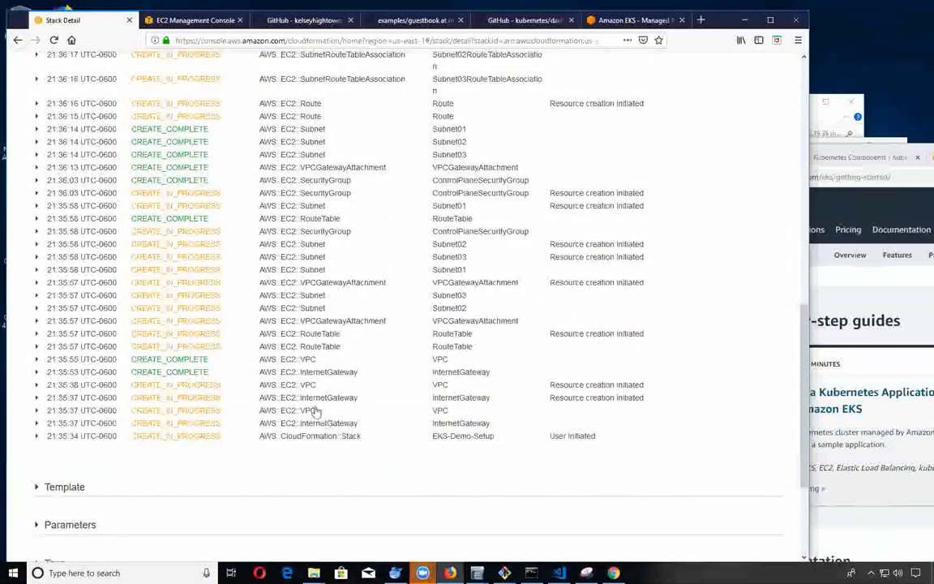
scroll("up", 3)
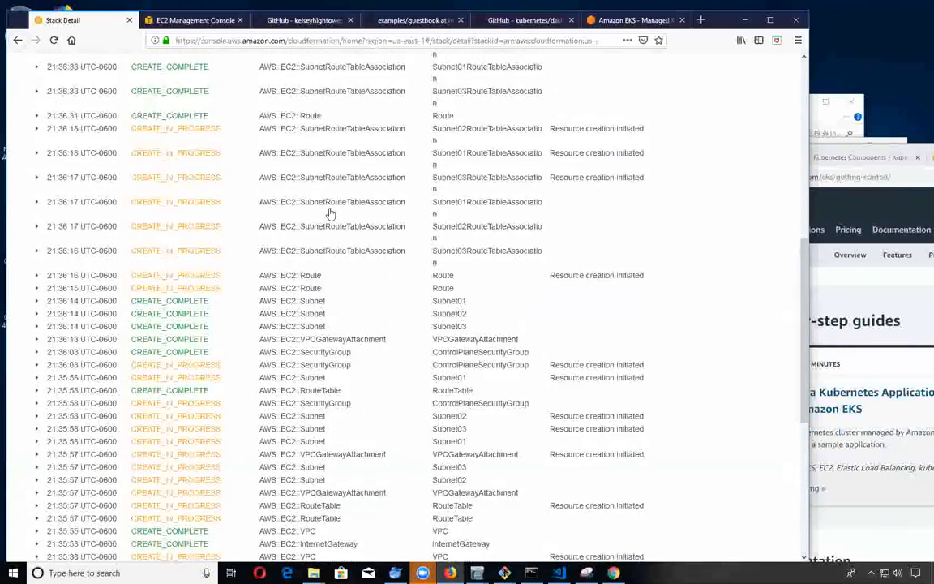
scroll("up", 3)
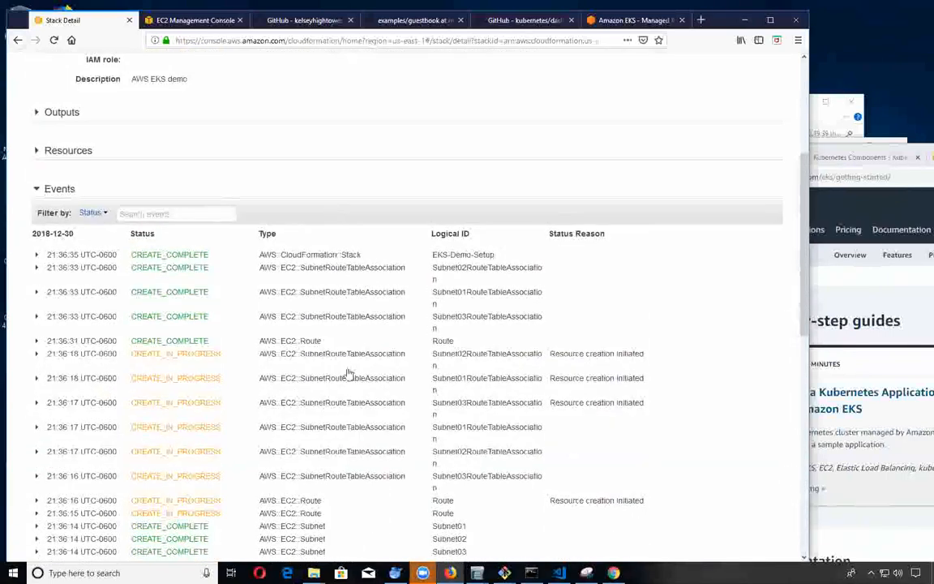
scroll("up", 3)
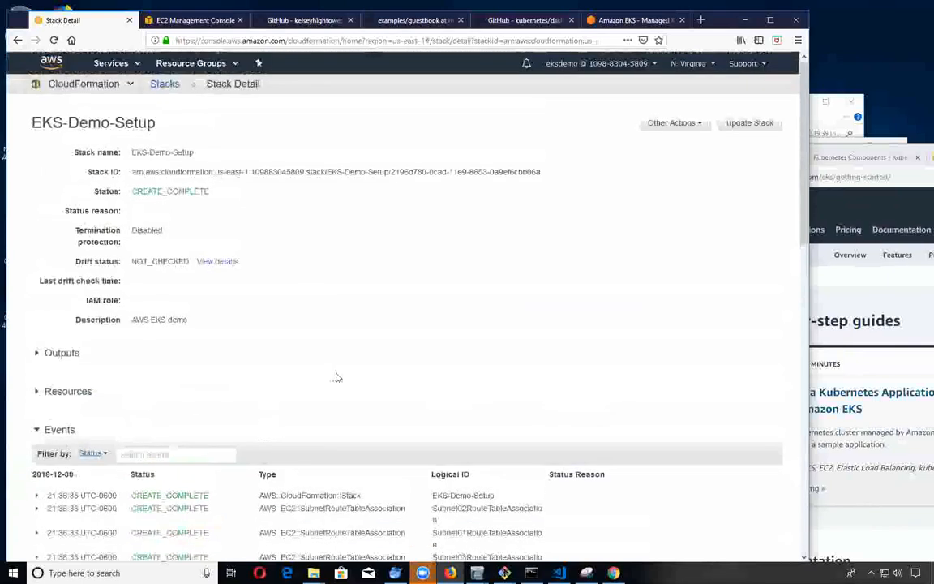
left_click(50, 62)
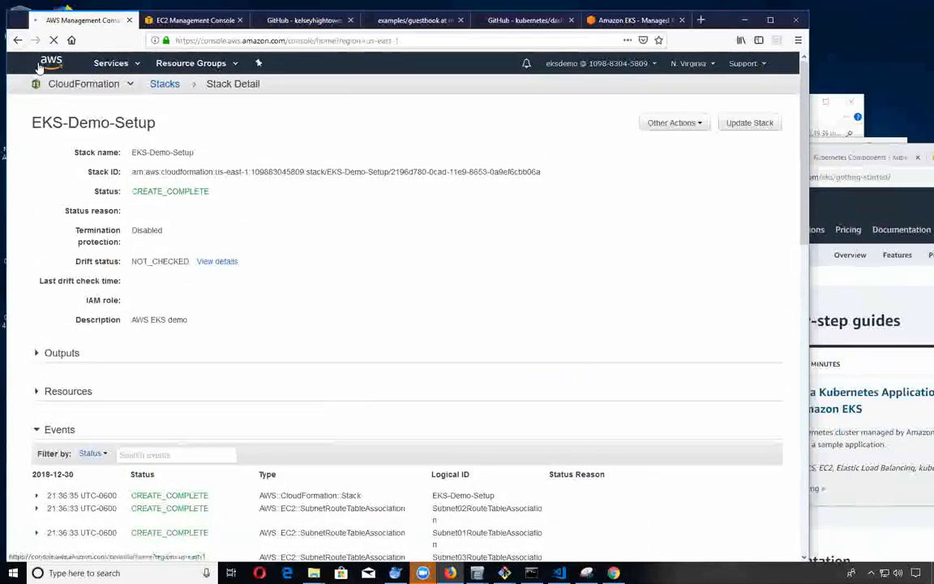
Go to the VPC service, whose Your VPCs list shows the new EKS-Demo-Setup-VPC.
left_click(50, 62)
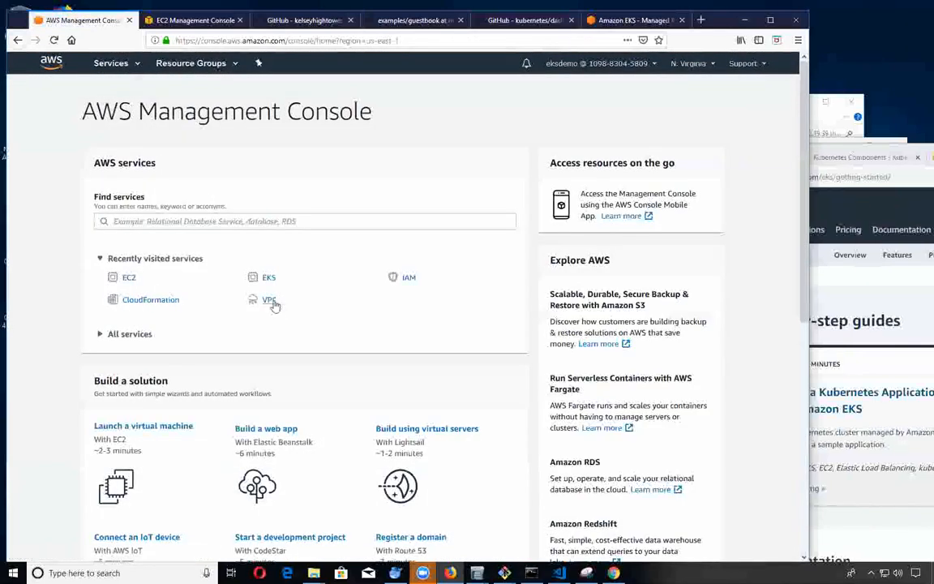
left_click(269, 299)
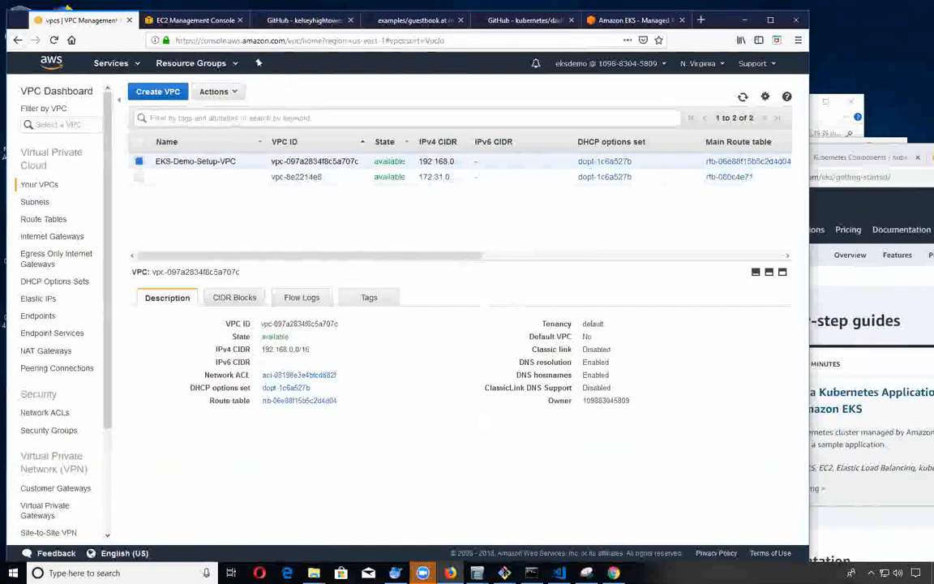
Review the VPC, subnet and route definitions in eks-setup.yaml within Visual Studio Code.
left_click(558, 573)
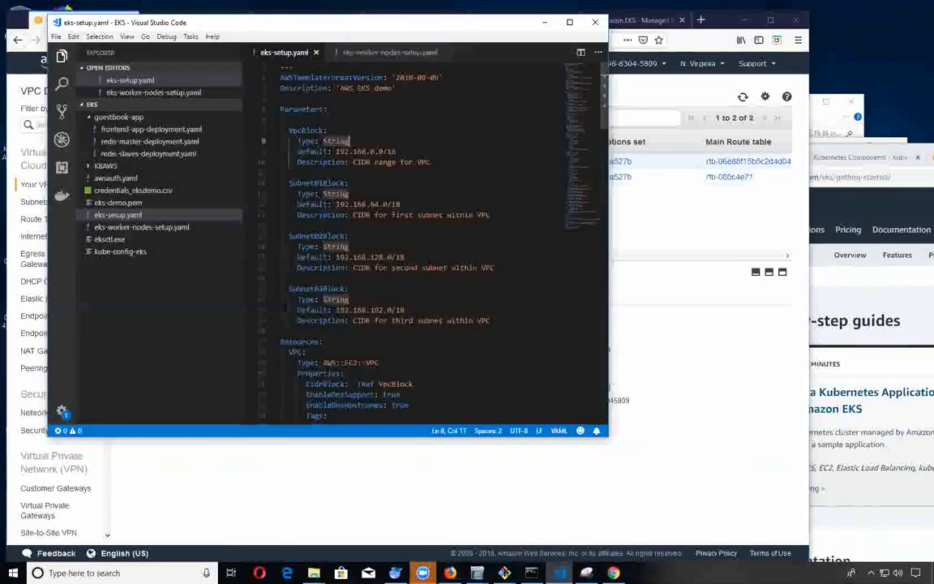
scroll("down", 3)
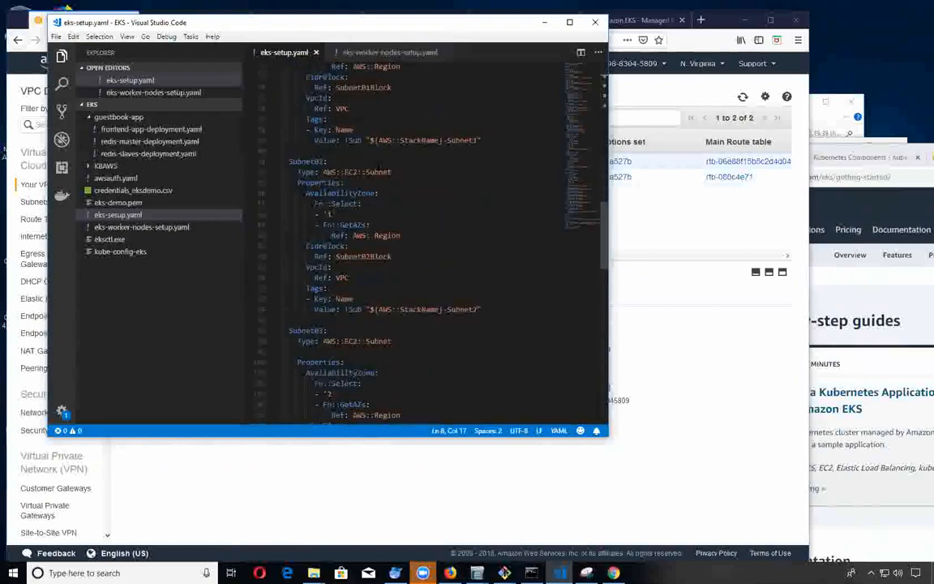
scroll("down", 3)
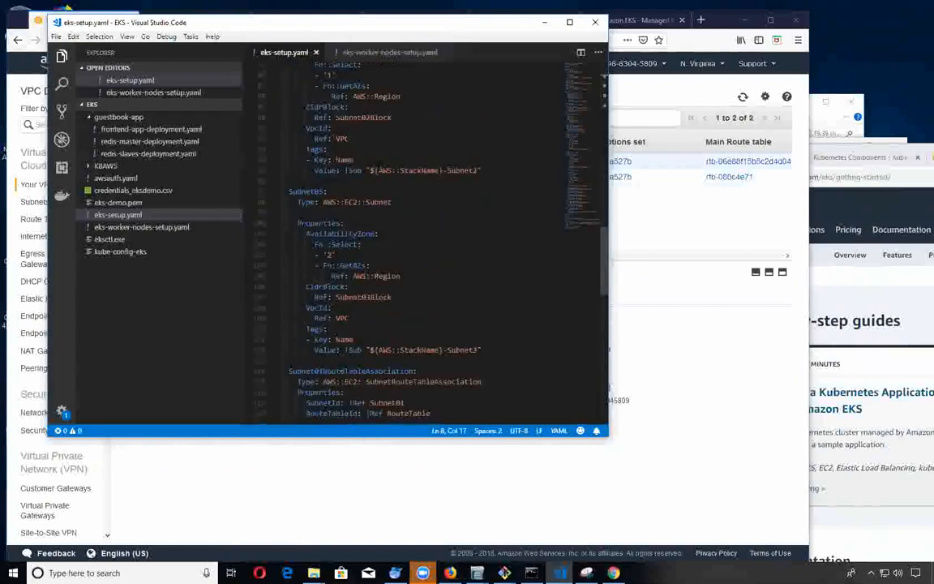
scroll("up", 3)
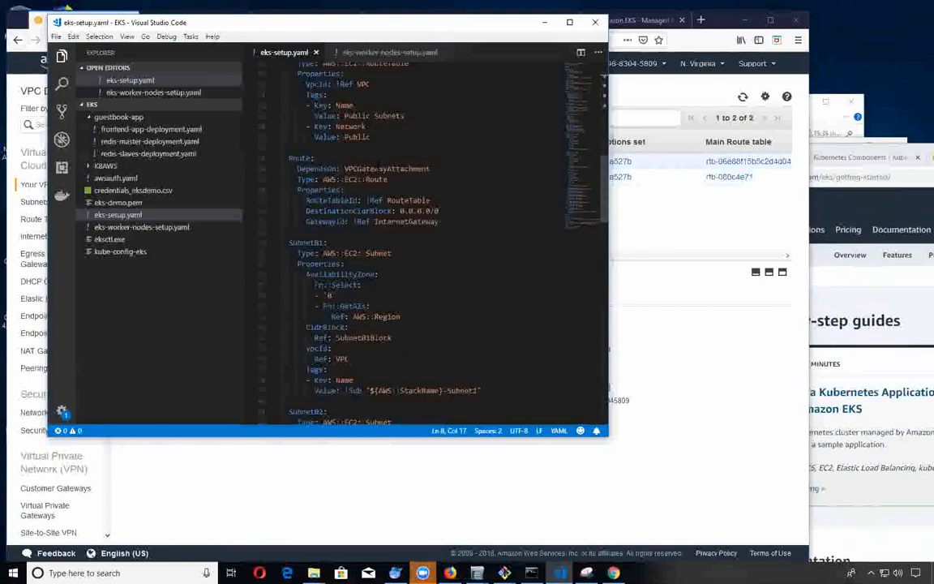
scroll("up", 3)
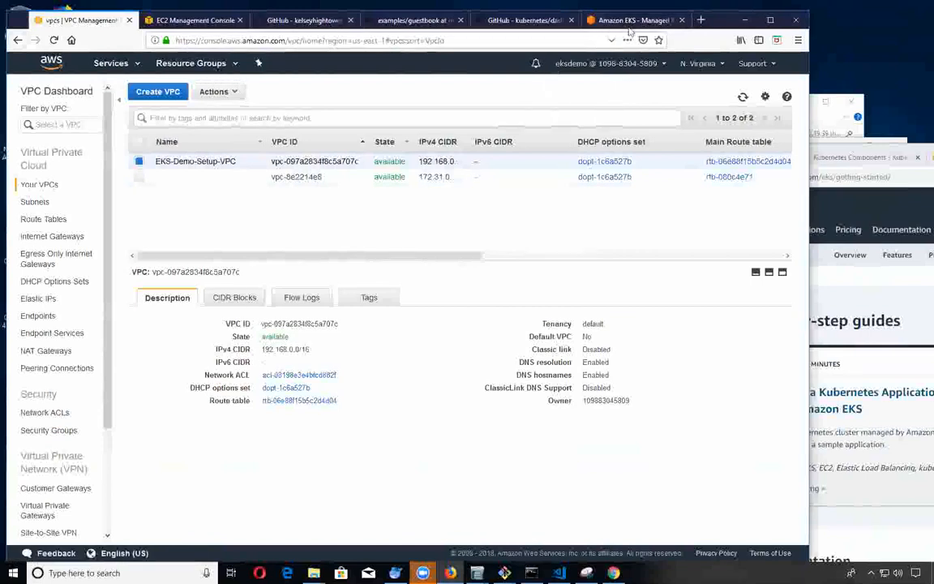
Return to the console home, enter the EKS service and show its empty Clusters list.
left_click(633, 20)
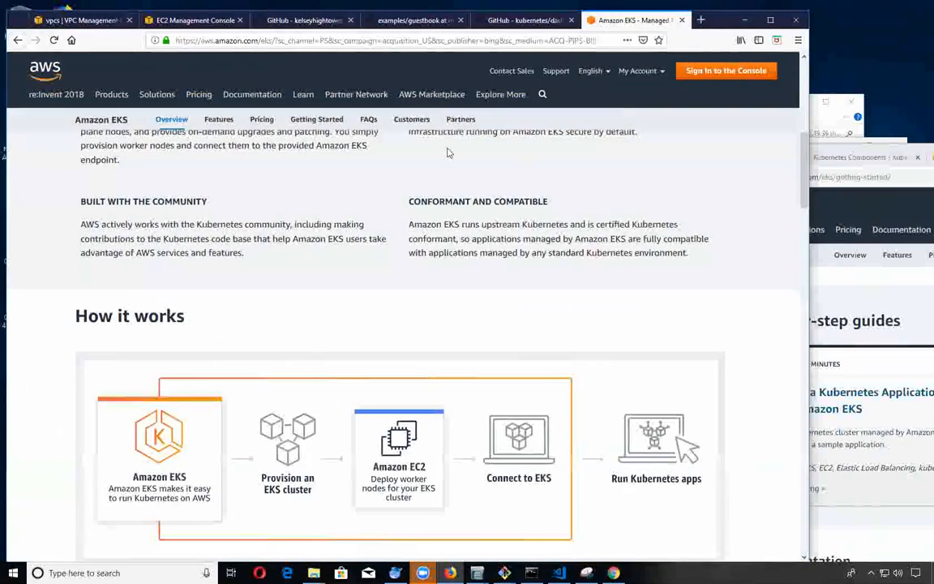
left_click(77, 20)
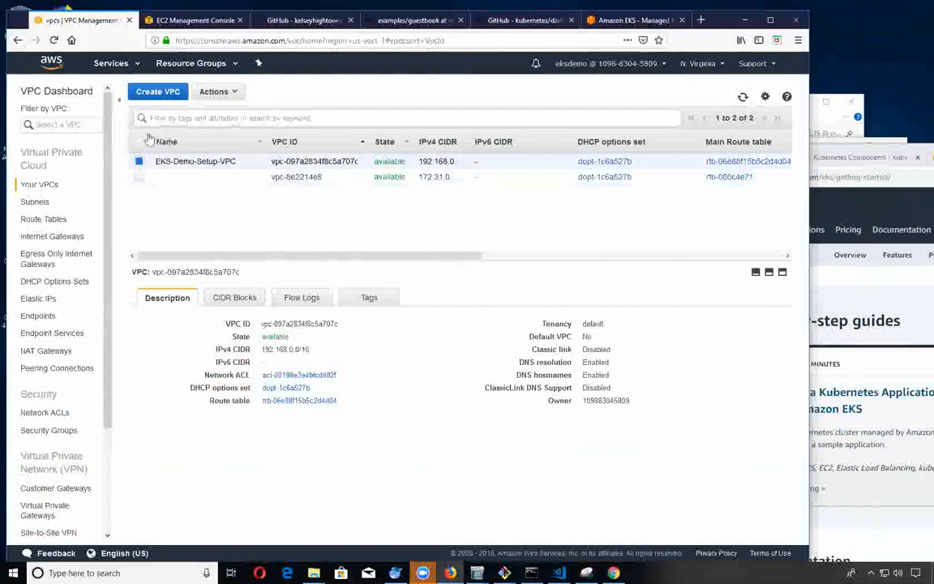
left_click(51, 61)
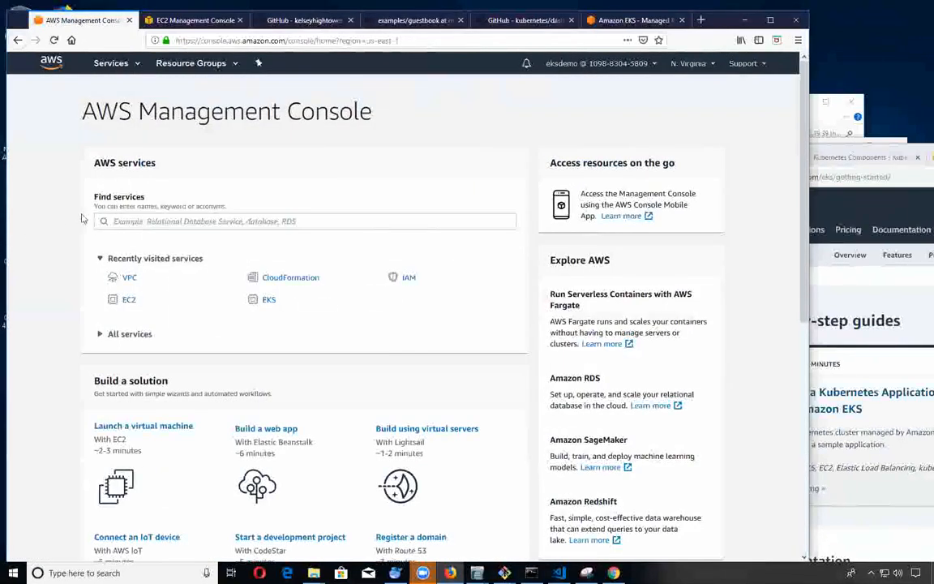
left_click(269, 299)
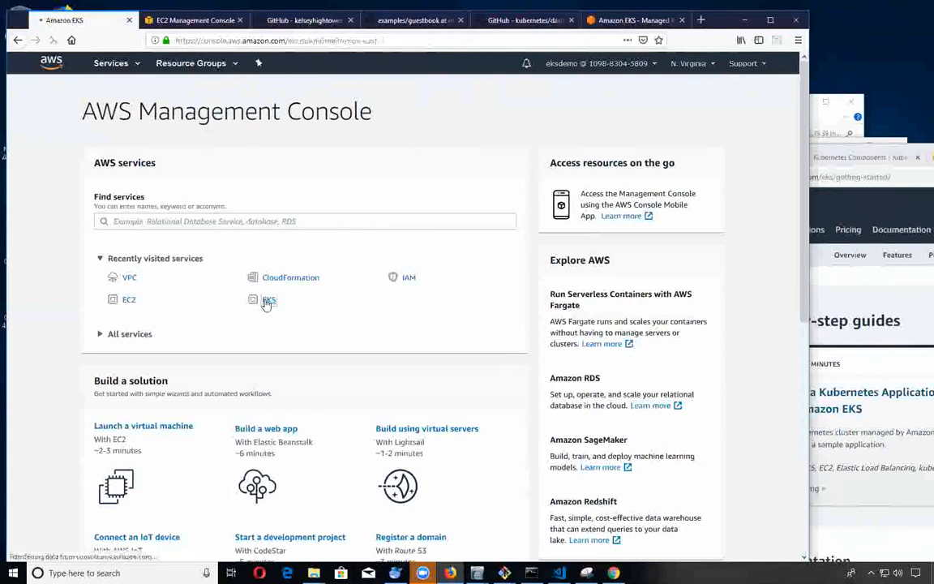
left_click(269, 300)
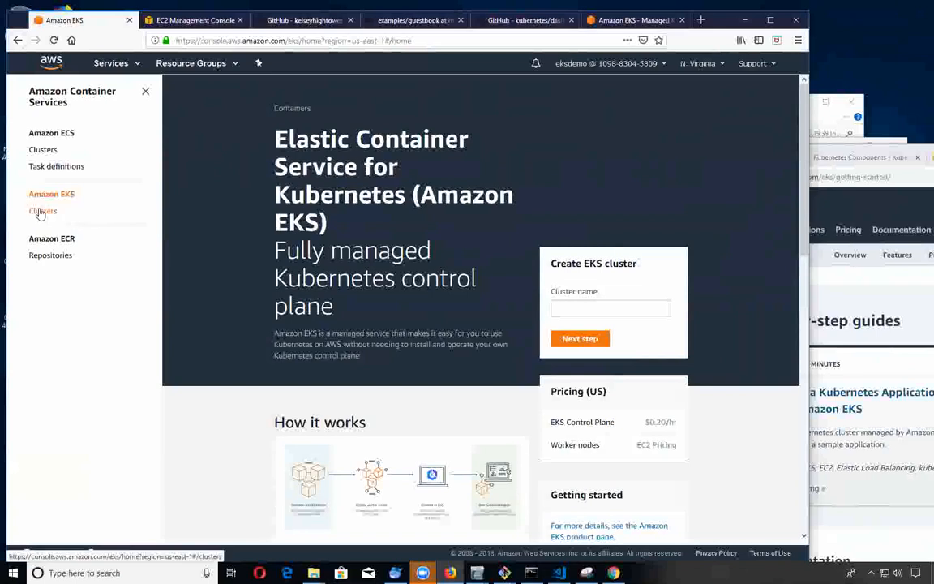
mouse_move(52, 133)
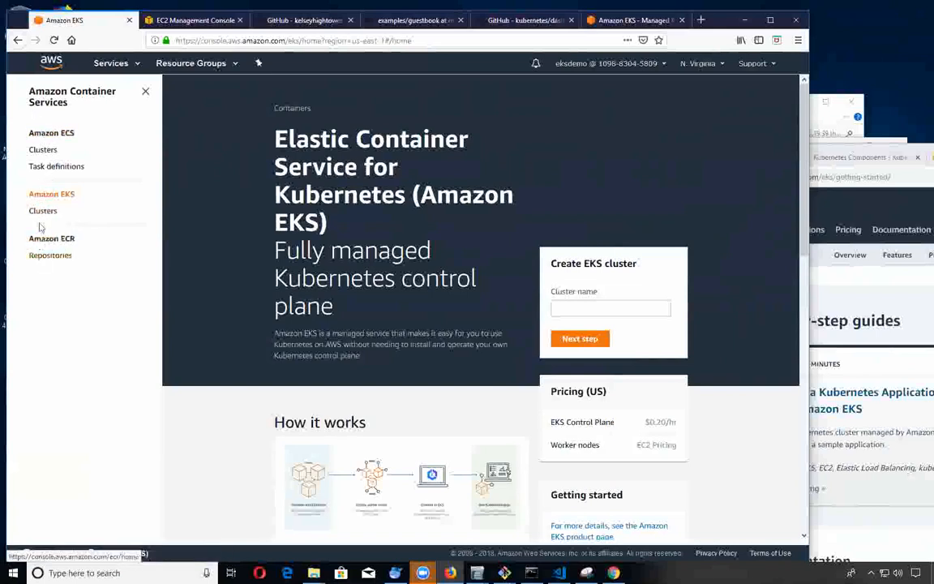
left_click(42, 211)
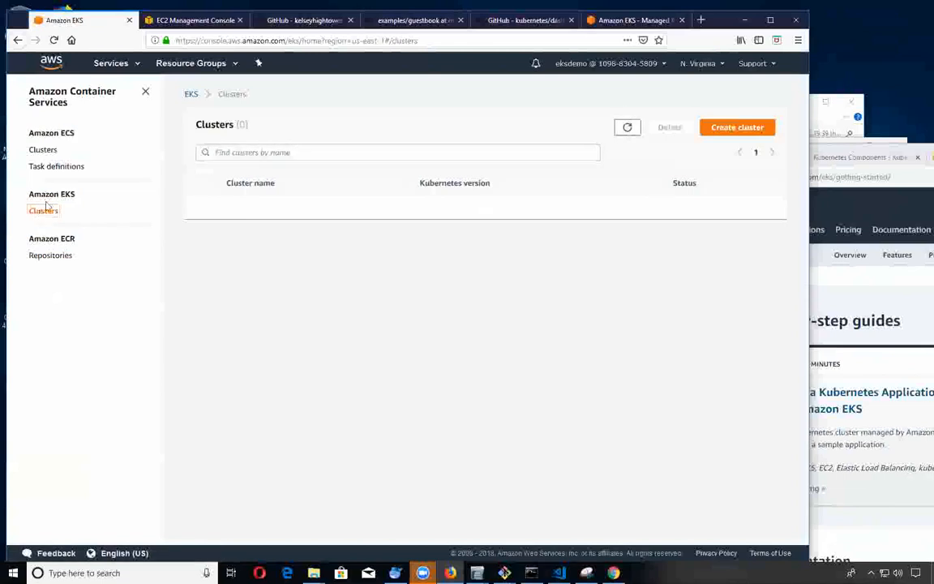
Begin a new cluster named EKS-demo-cluster with Kubernetes version 1.10.
left_click(737, 127)
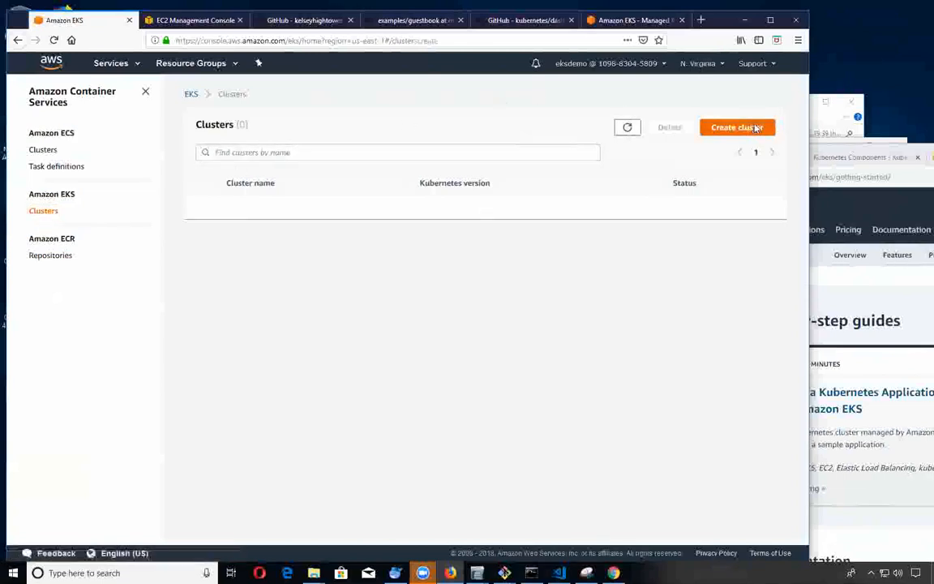
left_click(737, 127)
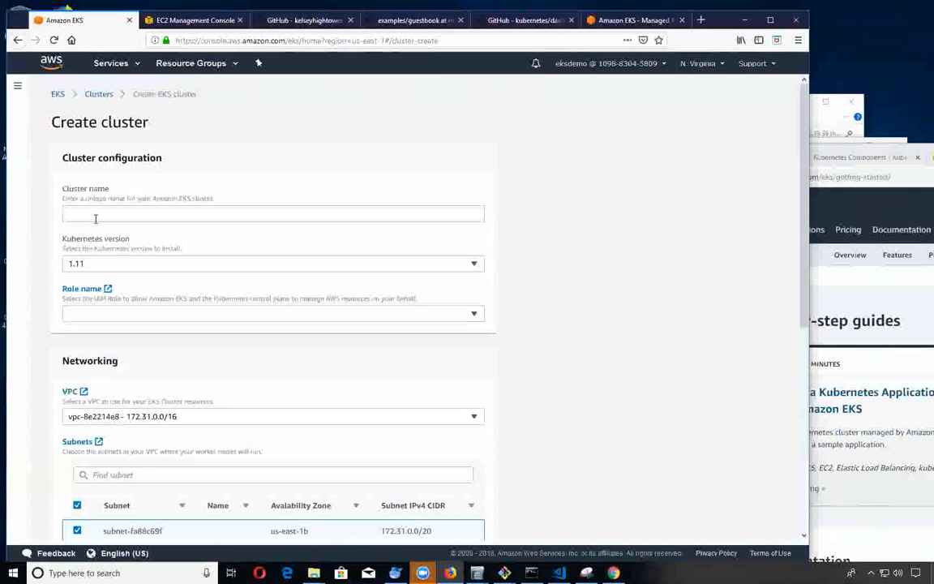
left_click(272, 214)
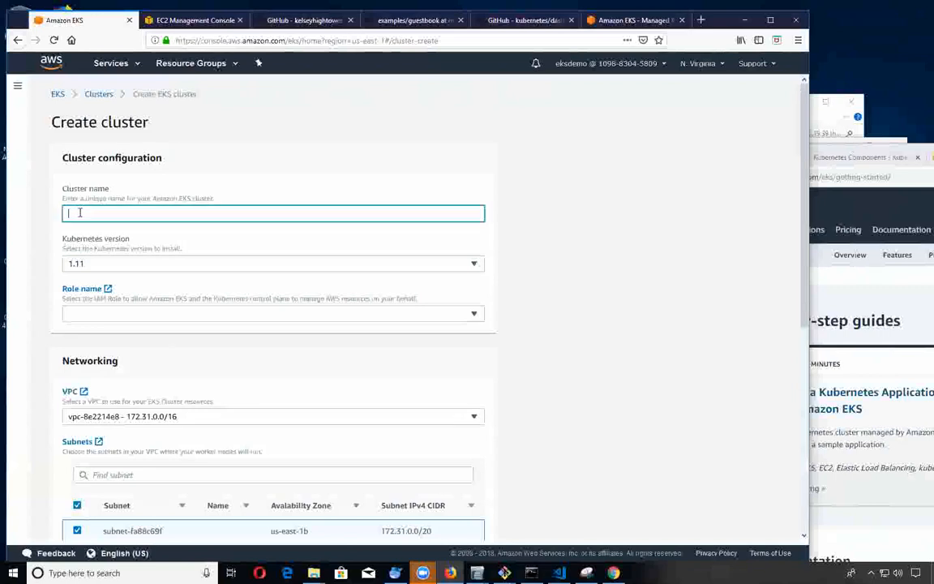
type("E")
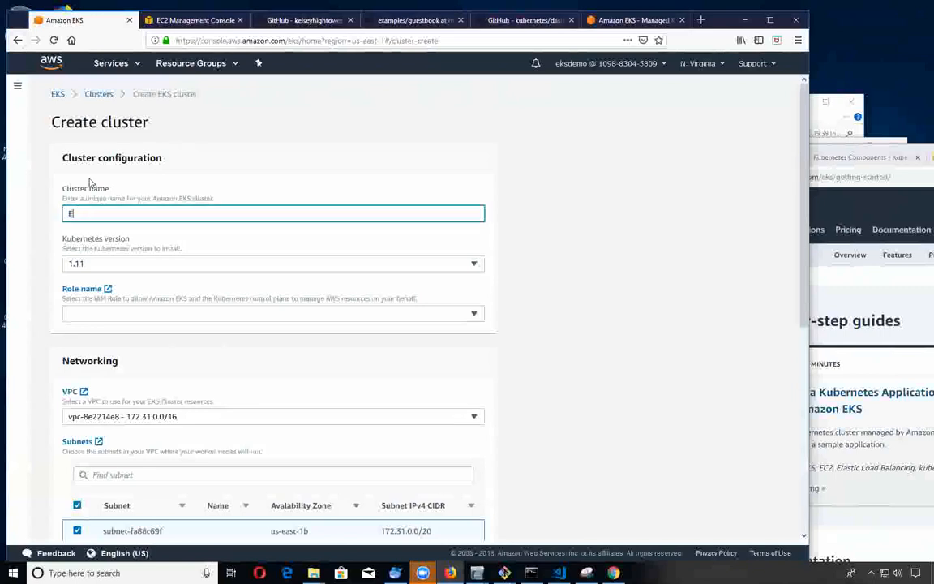
type("KS-")
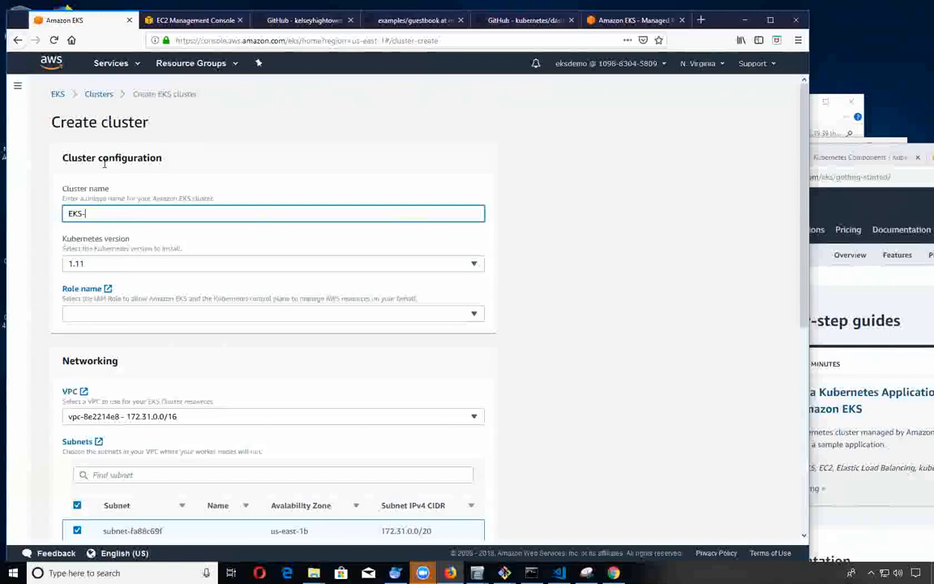
type("demo-clu")
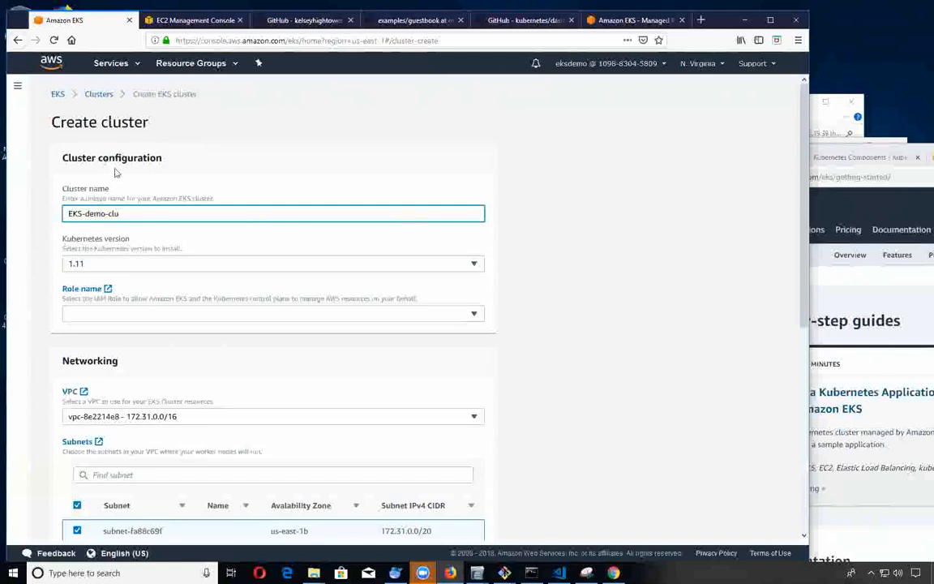
type("ster")
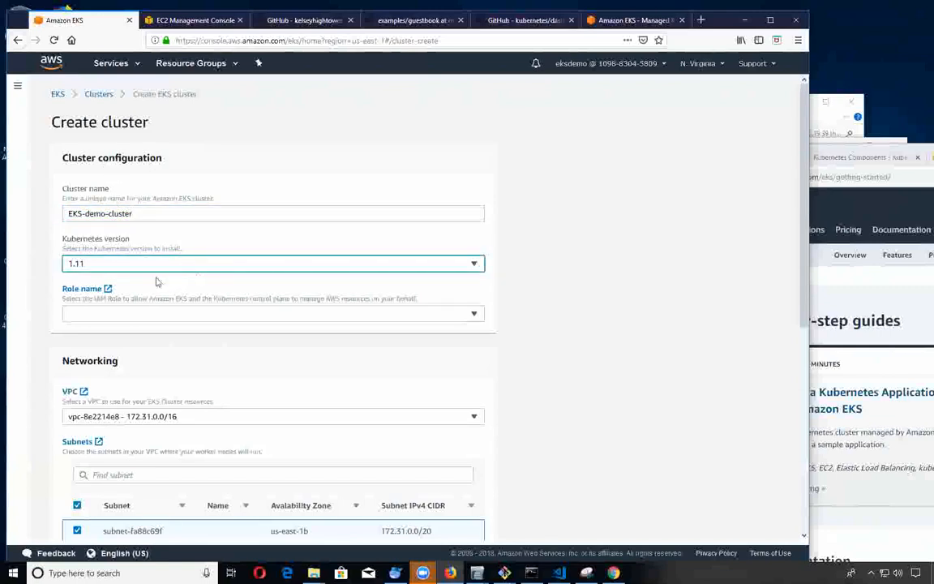
left_click(473, 263)
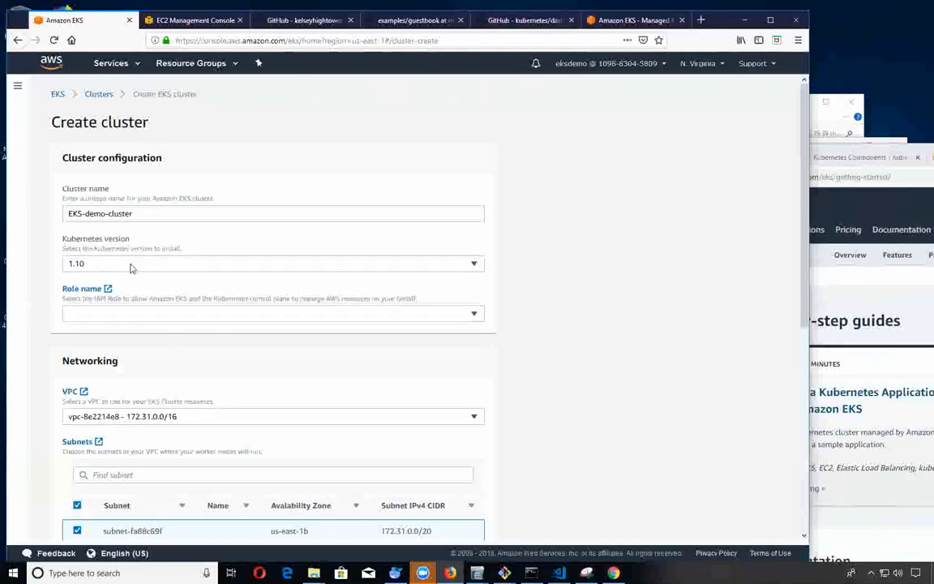
mouse_move(86, 259)
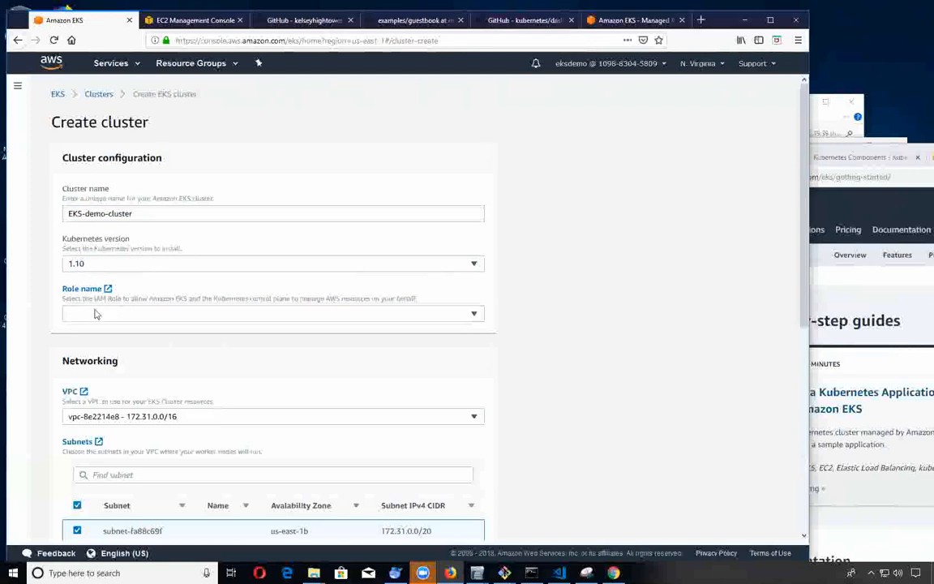
Choose EKS-demo-role from the role list for the cluster.
left_click(272, 313)
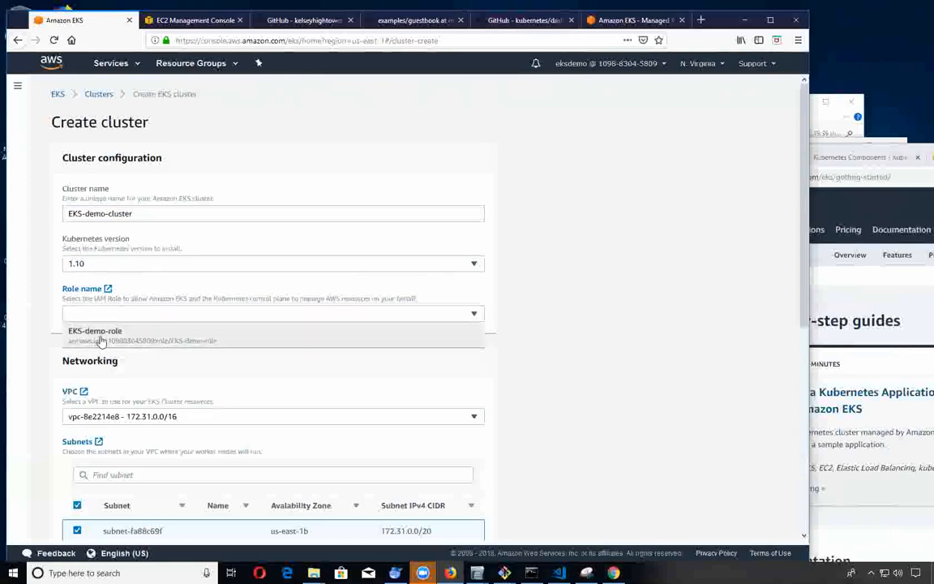
scroll("down", 3)
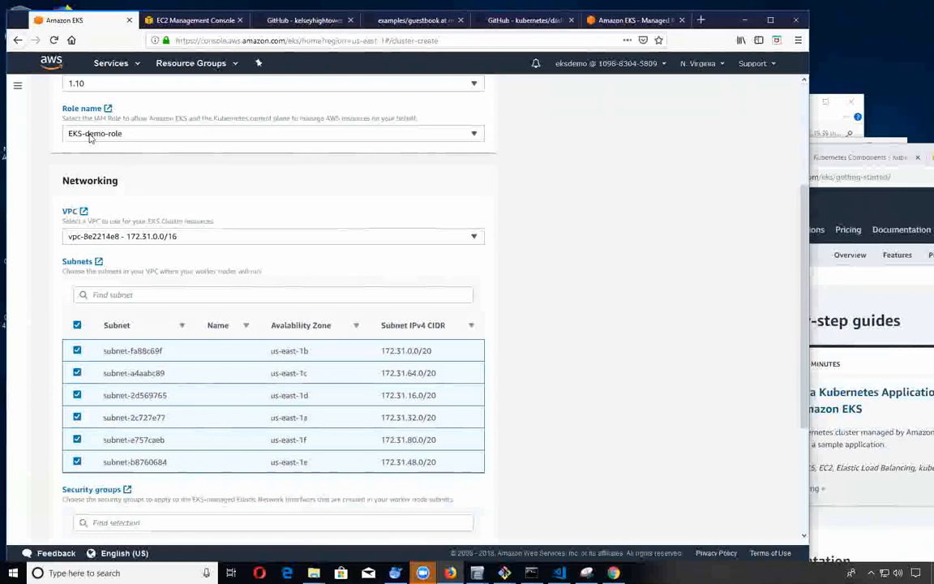
scroll("up", 3)
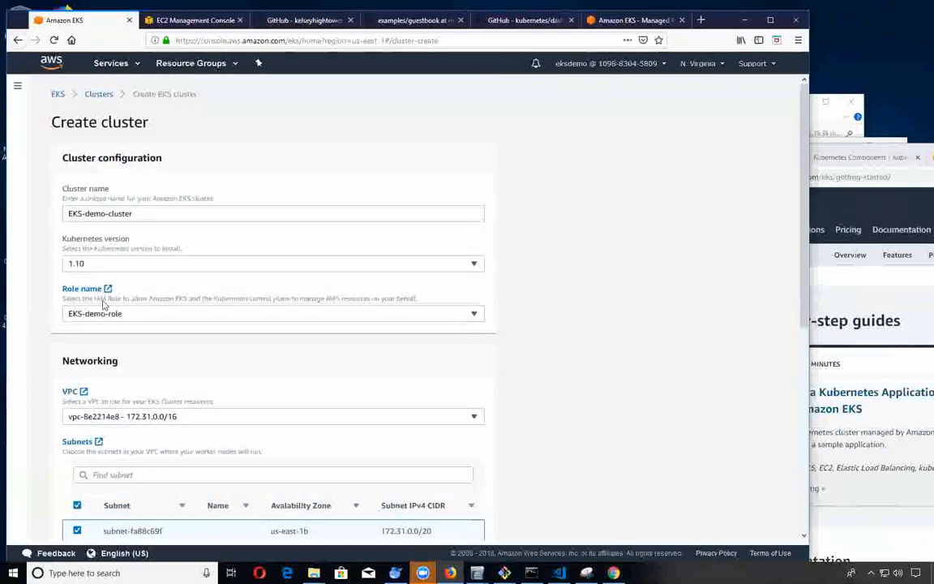
mouse_move(117, 314)
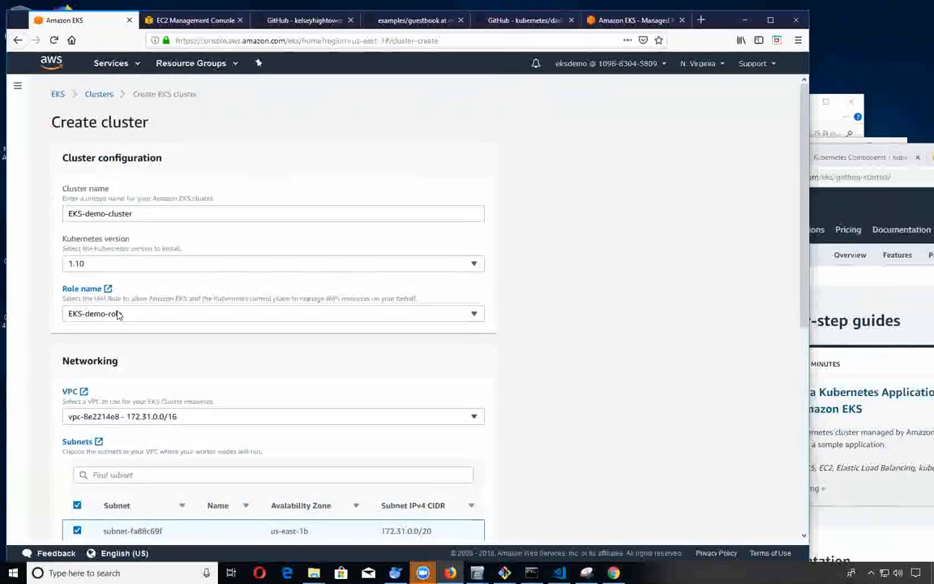
scroll("down", 3)
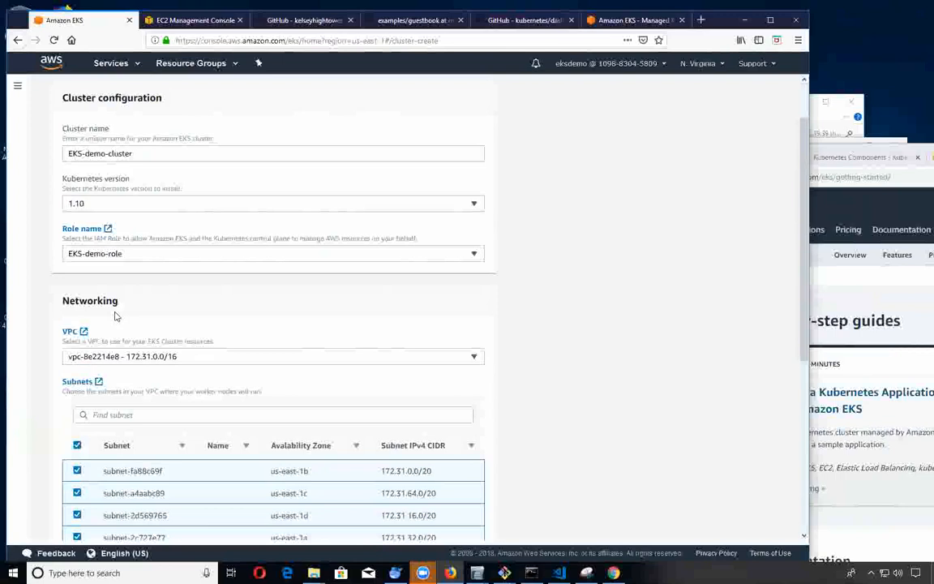
Keep the 192.168.0.0/16 VPC's three subnets, attach ControlPlaneSecurityGroup and create the cluster.
scroll("down", 3)
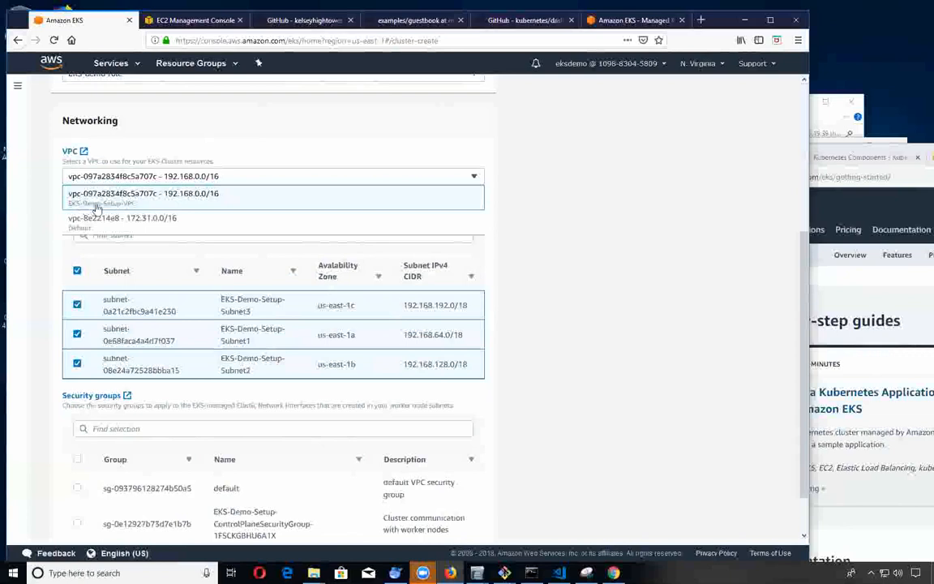
mouse_move(112, 193)
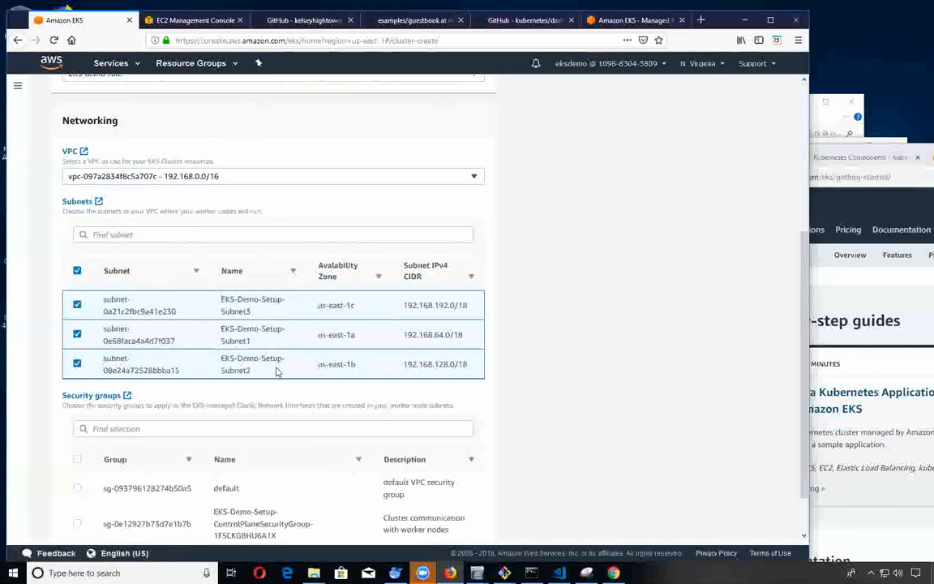
mouse_move(282, 333)
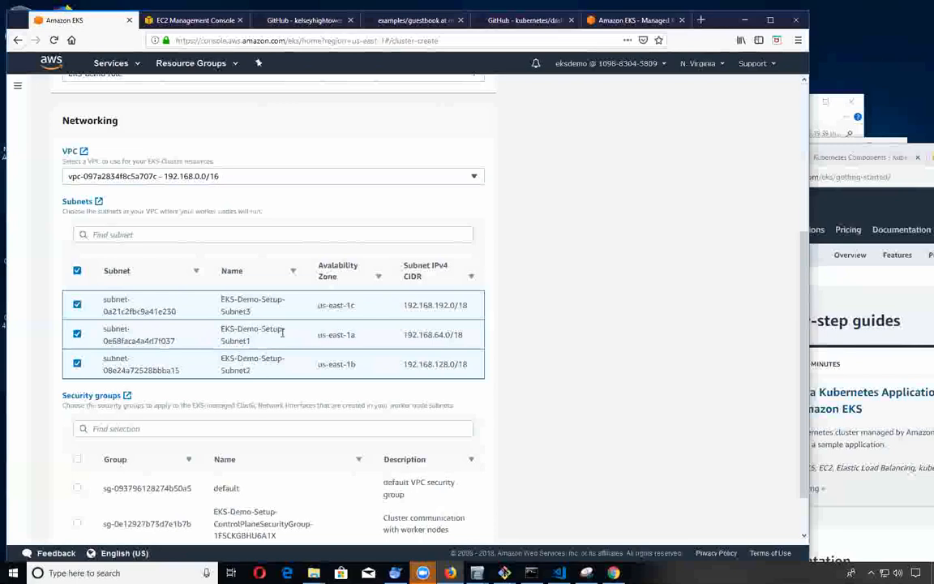
scroll("down", 3)
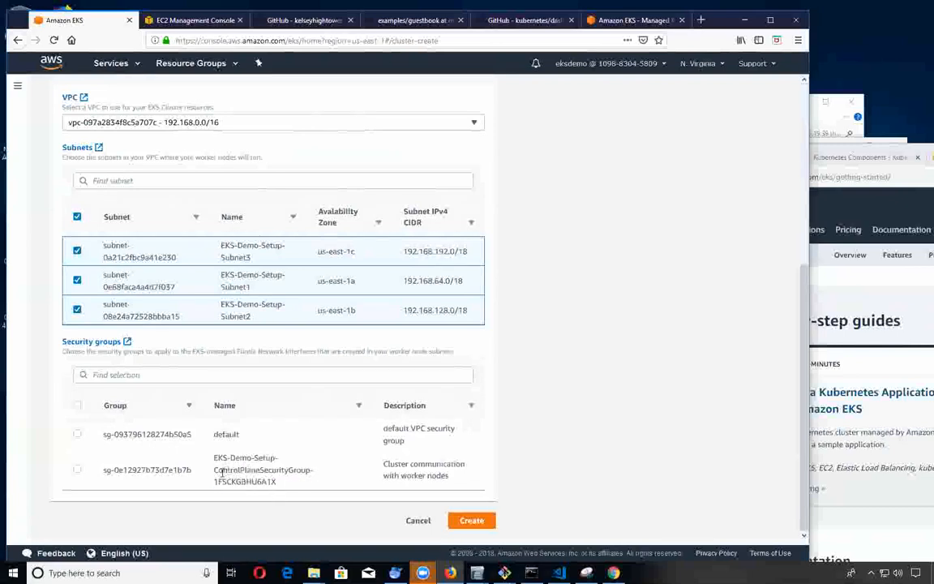
double_click(257, 471)
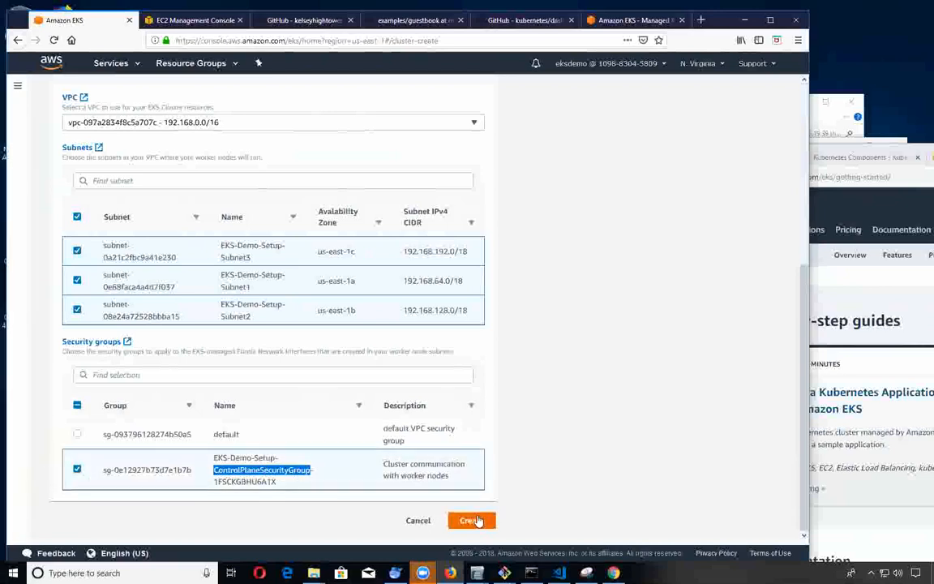
left_click(470, 519)
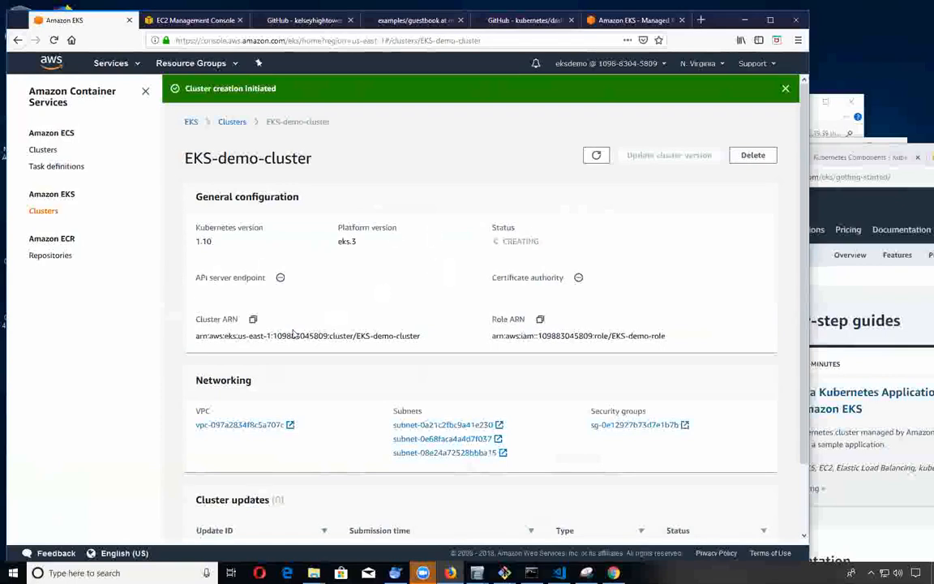
mouse_move(341, 289)
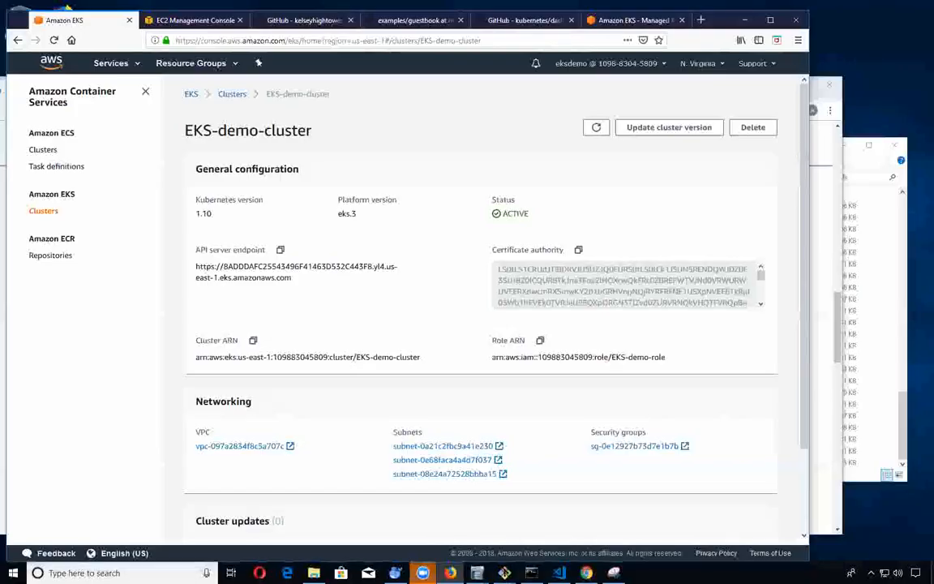
mouse_move(618, 207)
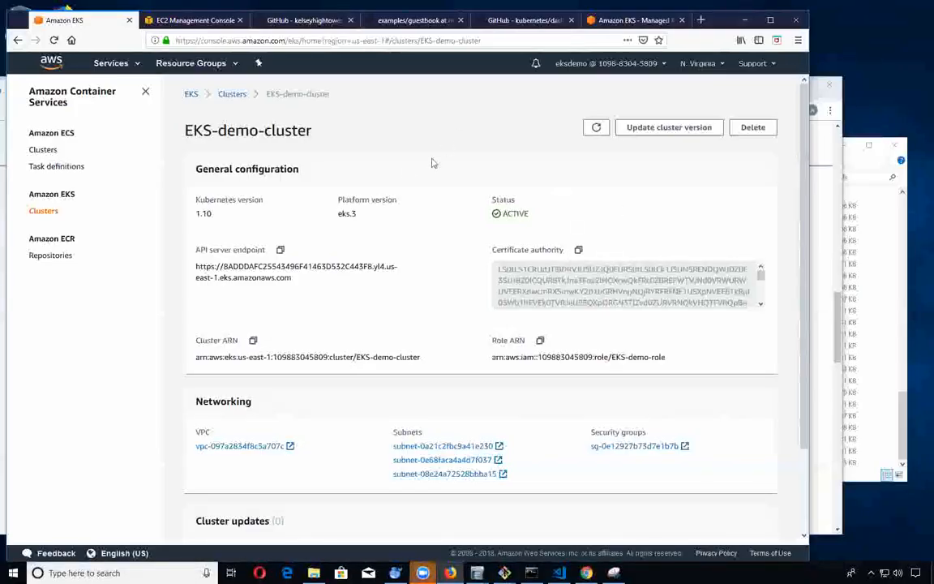
mouse_move(454, 188)
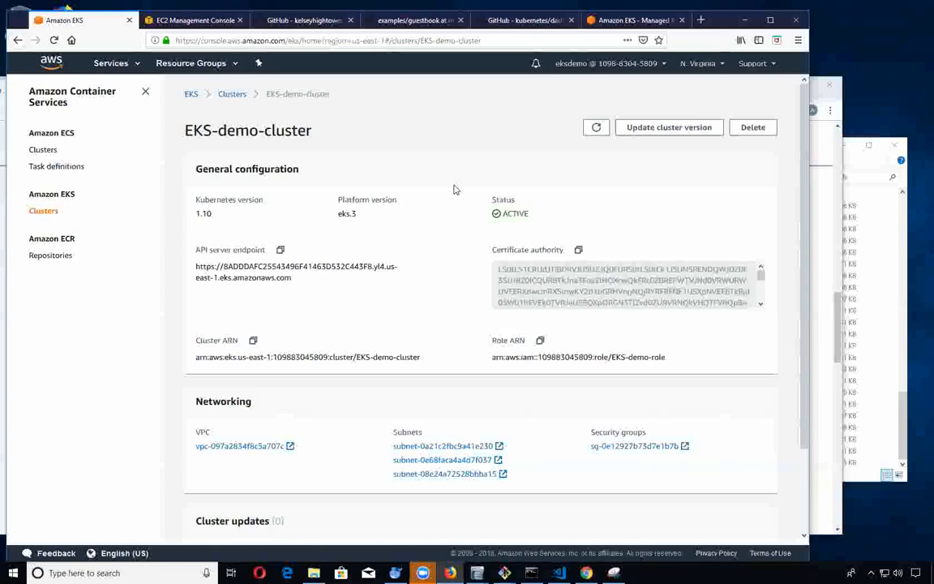
mouse_move(493, 202)
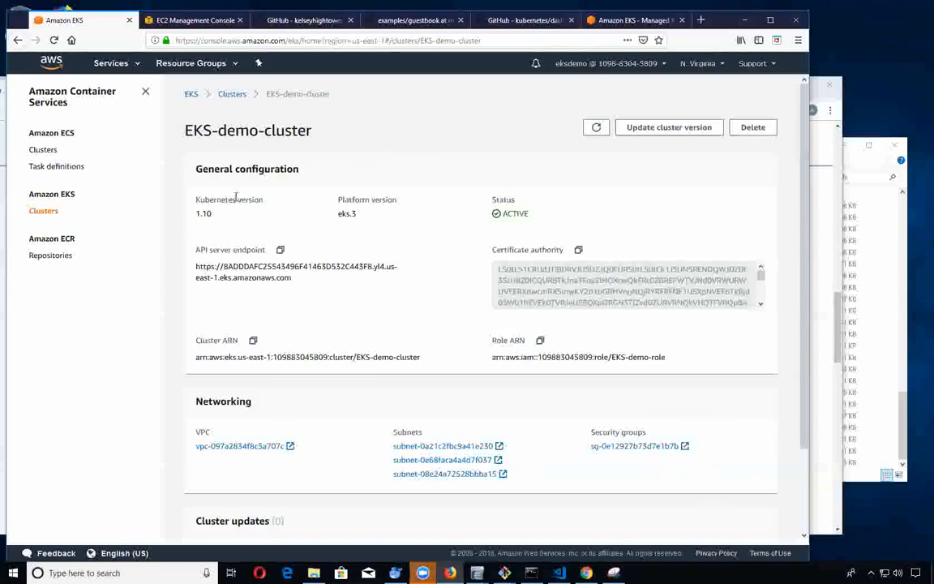
mouse_move(198, 268)
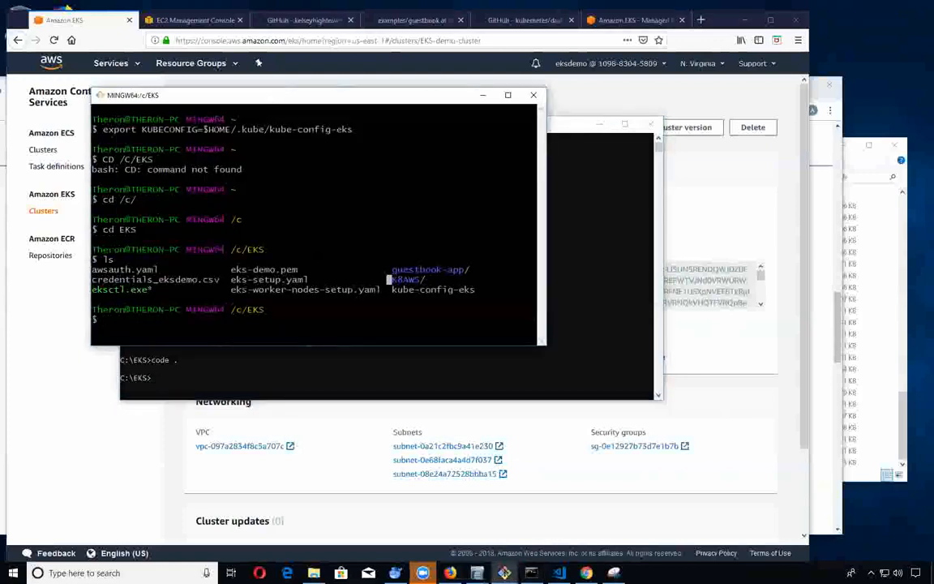
Run vi $HOME/.kube/kube-config-eks to edit the kubeconfig file in vi.
type("vi $")
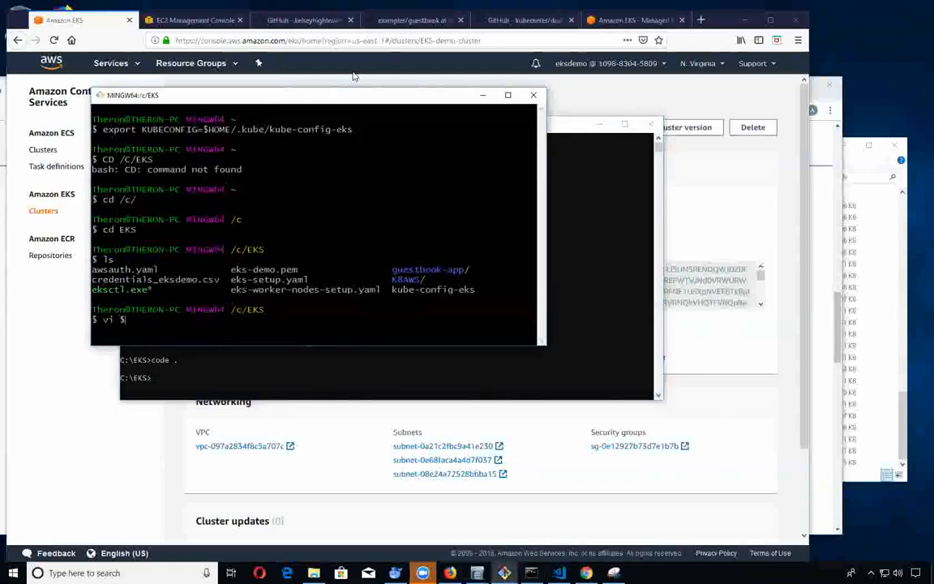
type("HOME/")
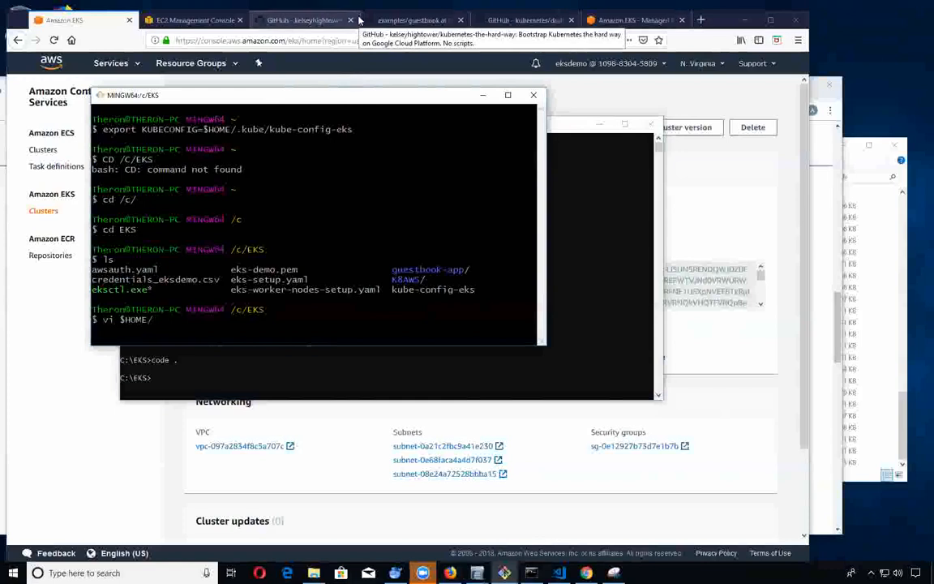
type(".kube/")
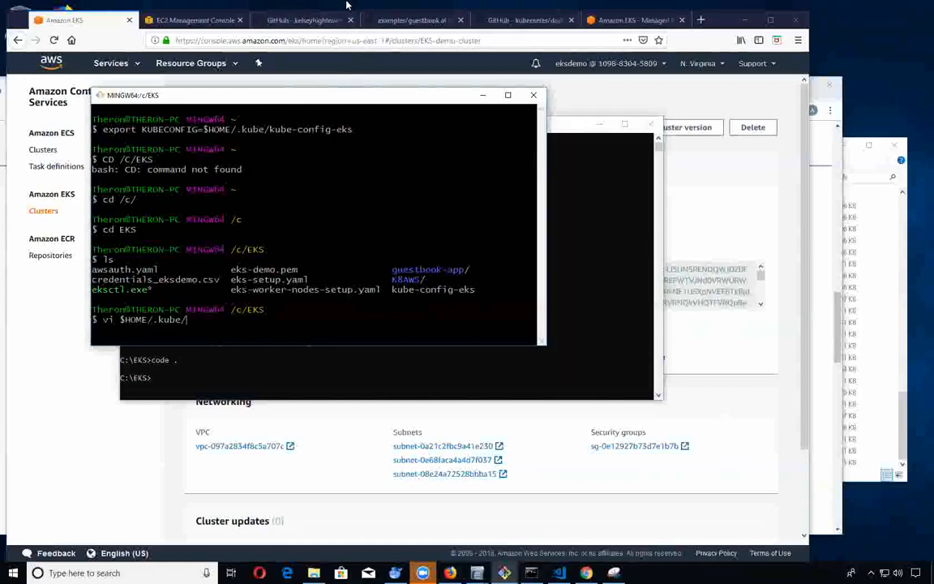
type("kube-config-eks")
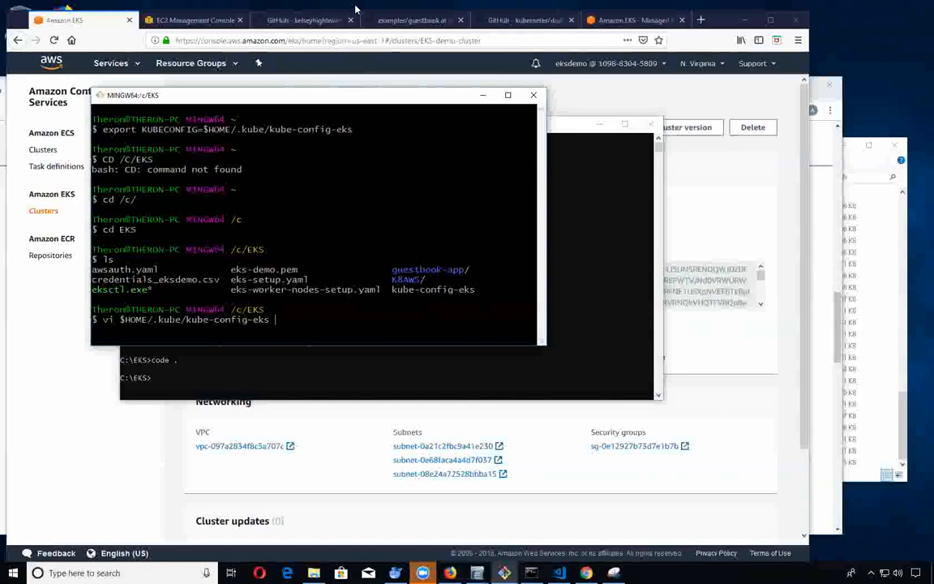
key("Return")
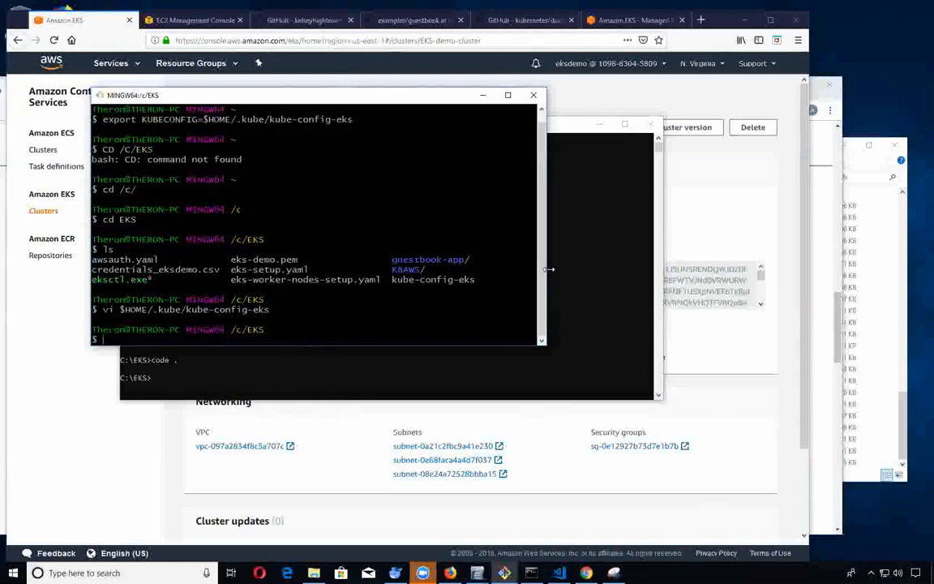
key("Return")
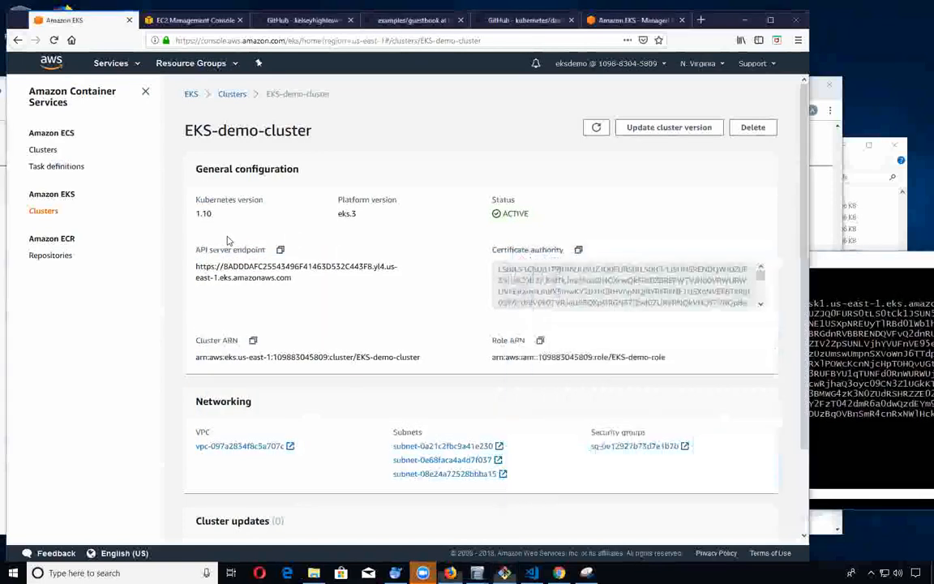
Copy EKS-demo-cluster's API server endpoint from the cluster details page.
left_click(279, 249)
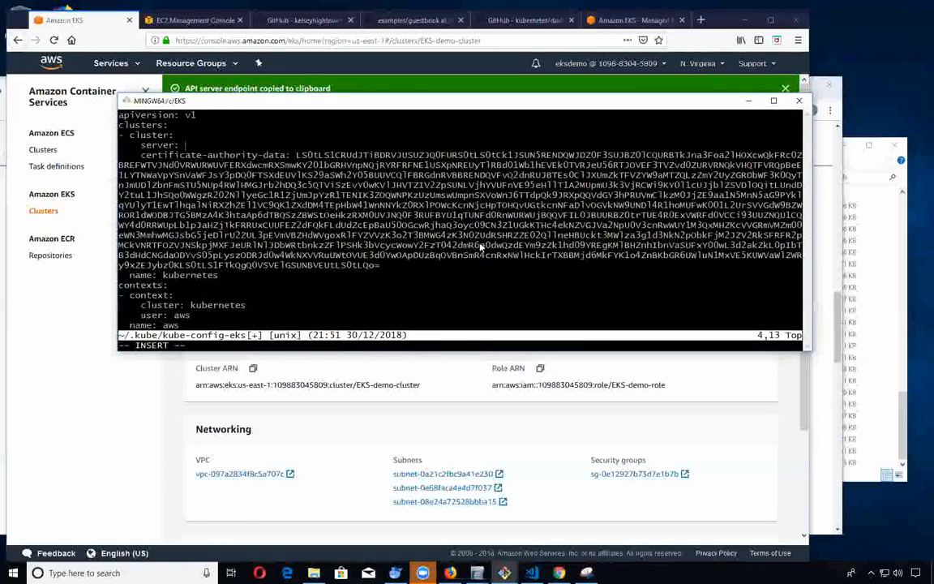
left_click(506, 279)
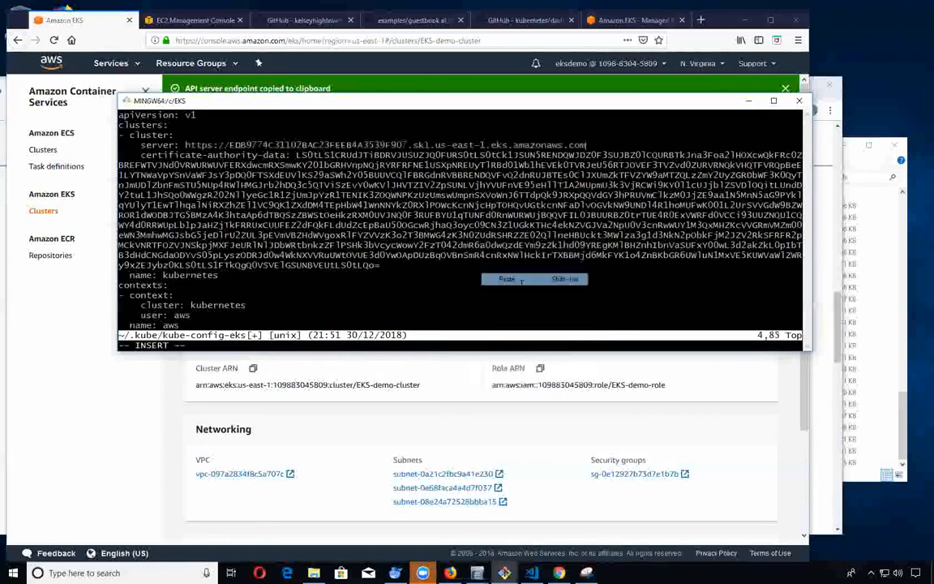
left_click(506, 279)
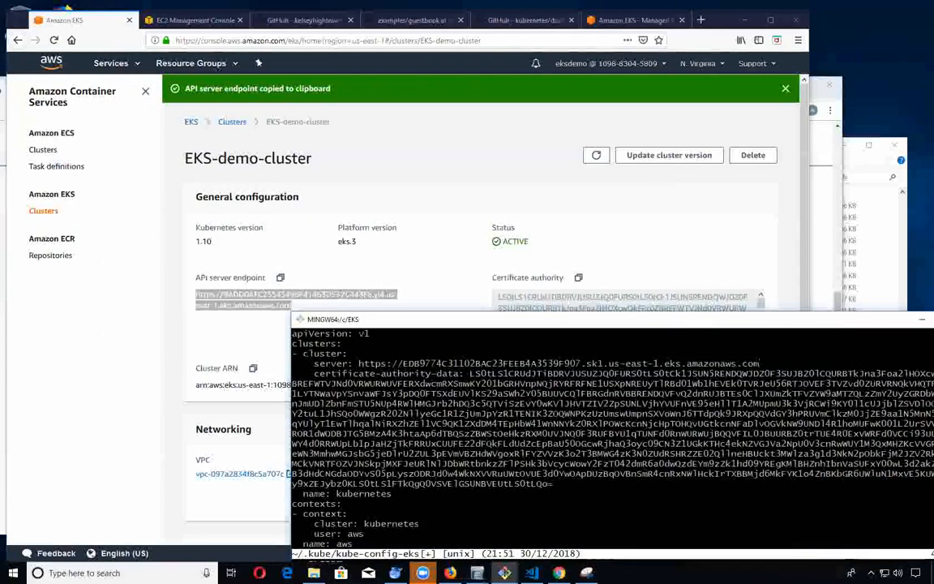
left_click(875, 167)
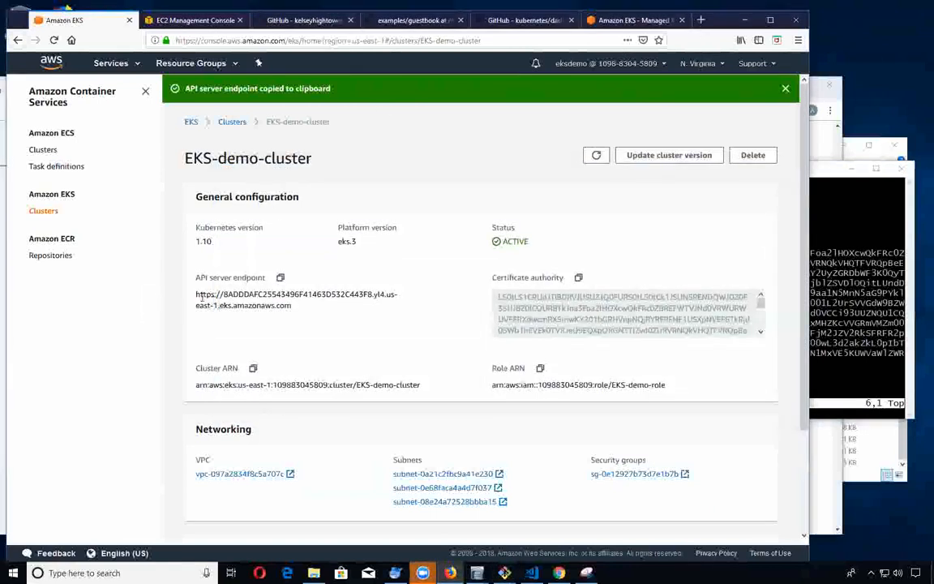
right_click(295, 298)
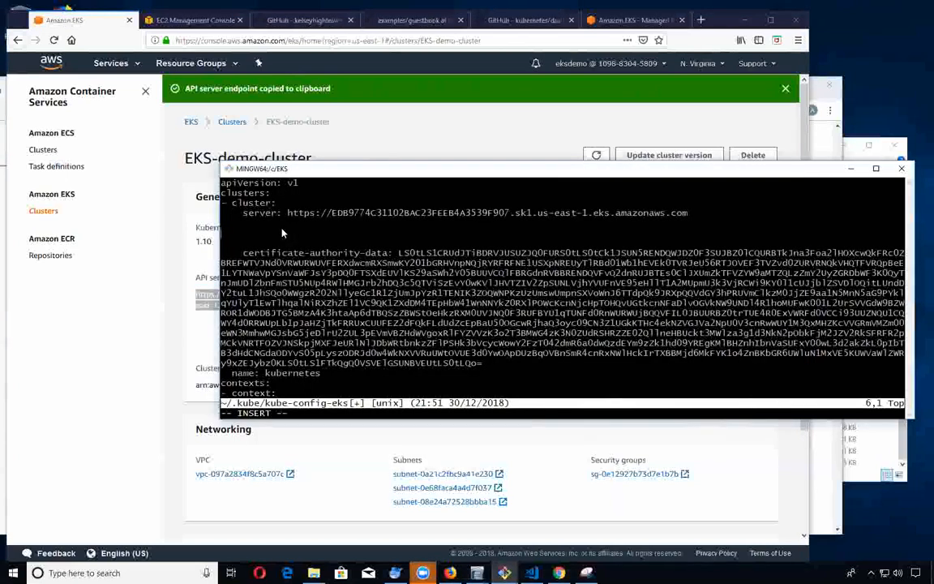
type("https://8ADDDAFC25543496F41463D532C443F8.yl4.us-east-1.eks.amazonaws.com")
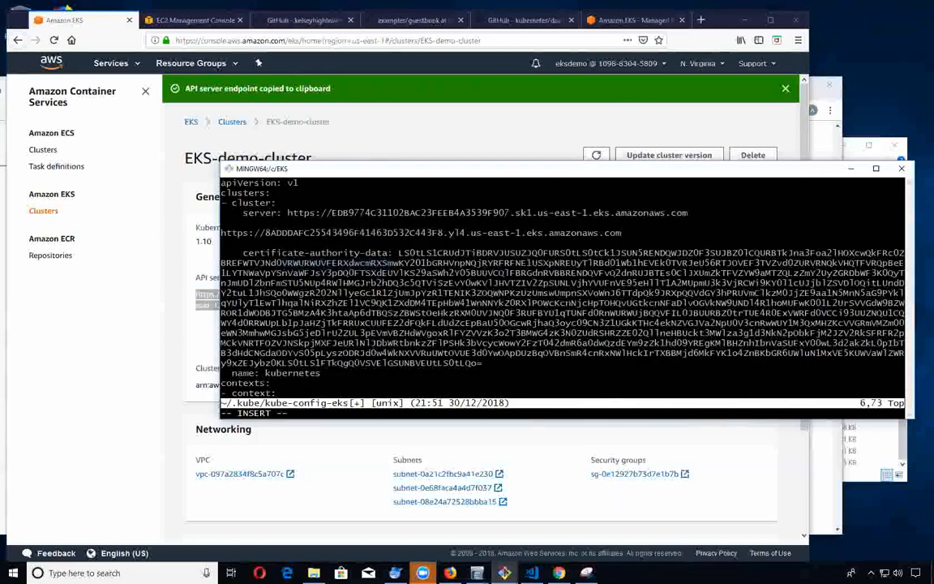
key("Escape")
type("server: ")
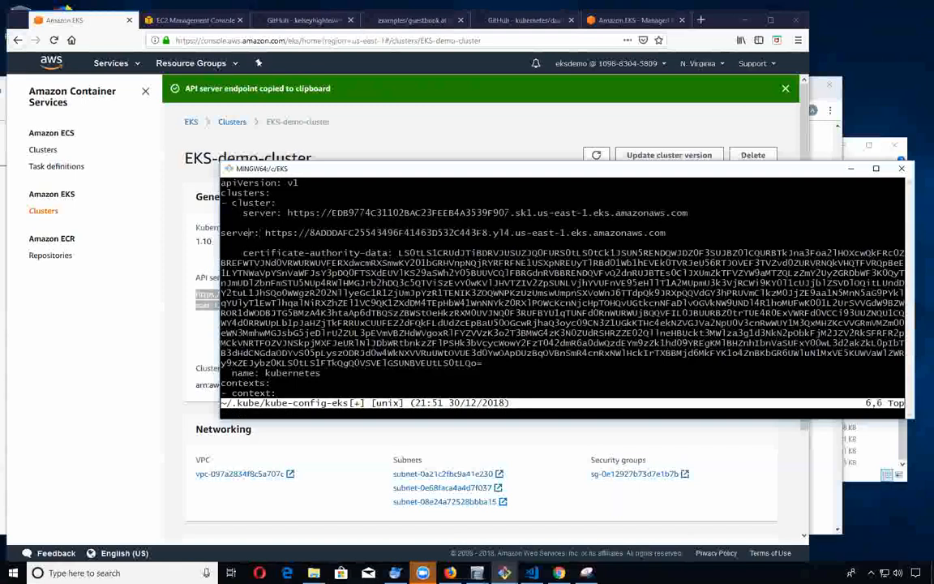
key("i")
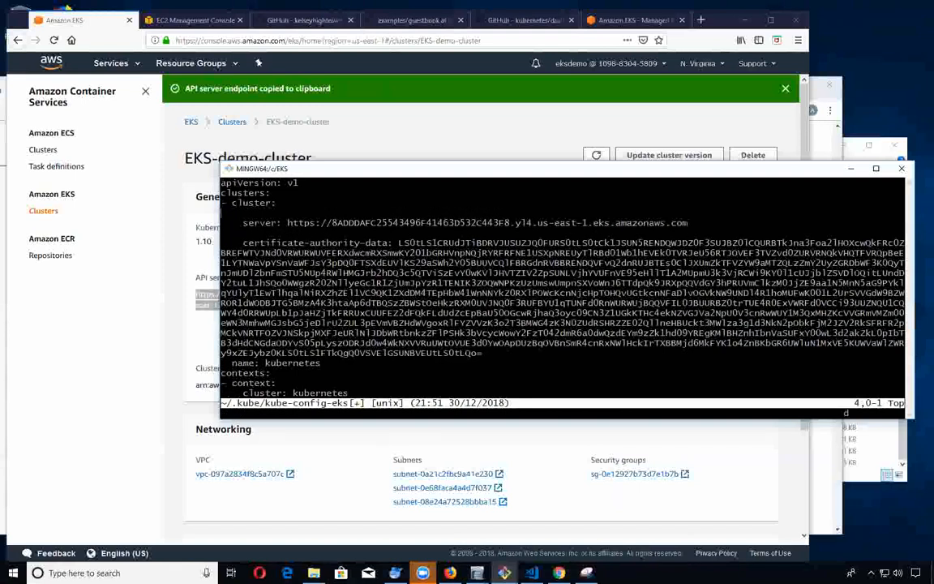
scroll("down", 3)
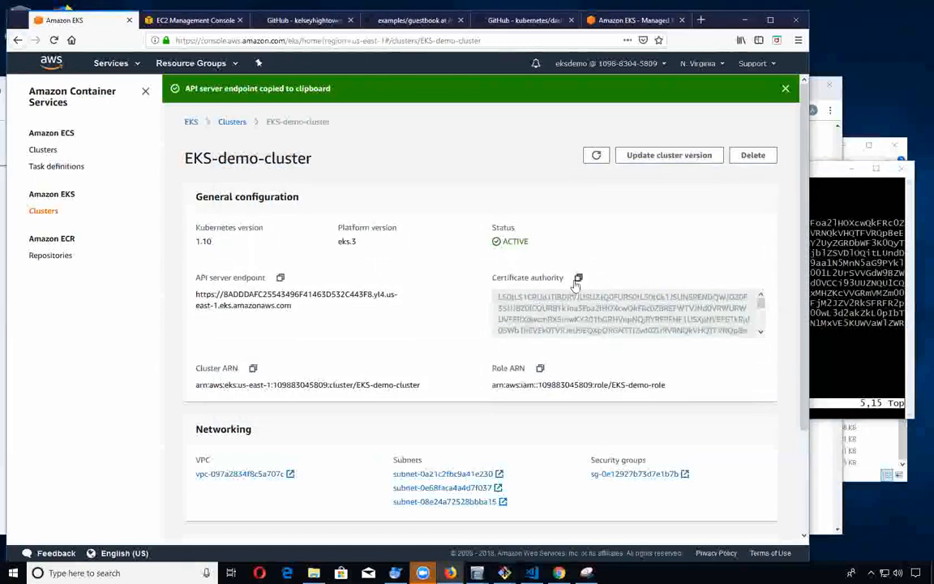
Copy the cluster's certificate authority data into certificate-authority-data and save with :wq.
left_click(577, 277)
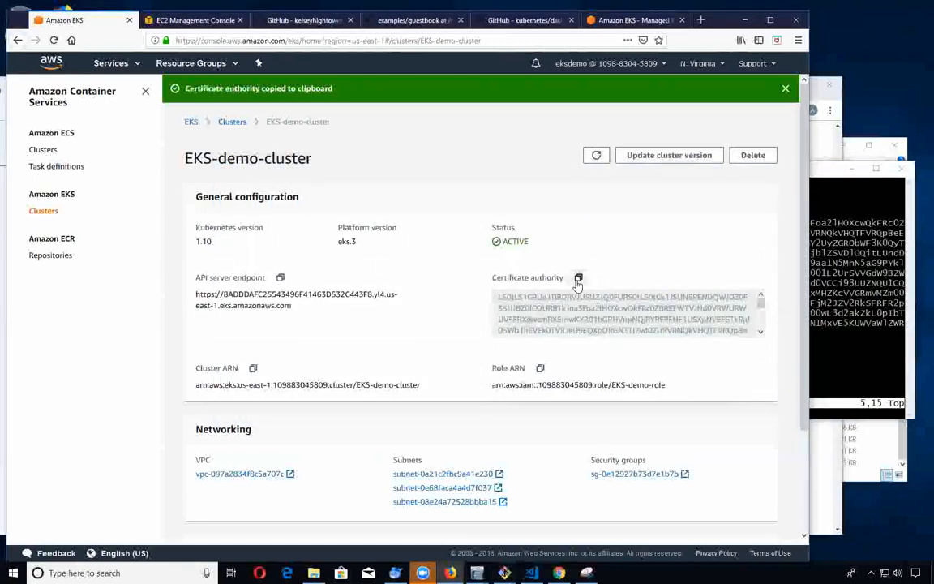
mouse_move(769, 257)
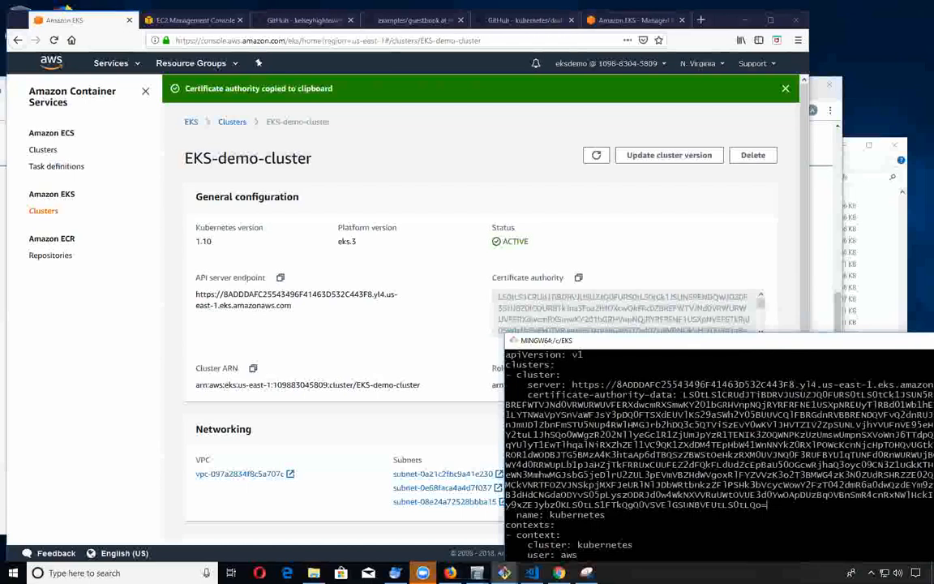
mouse_move(687, 343)
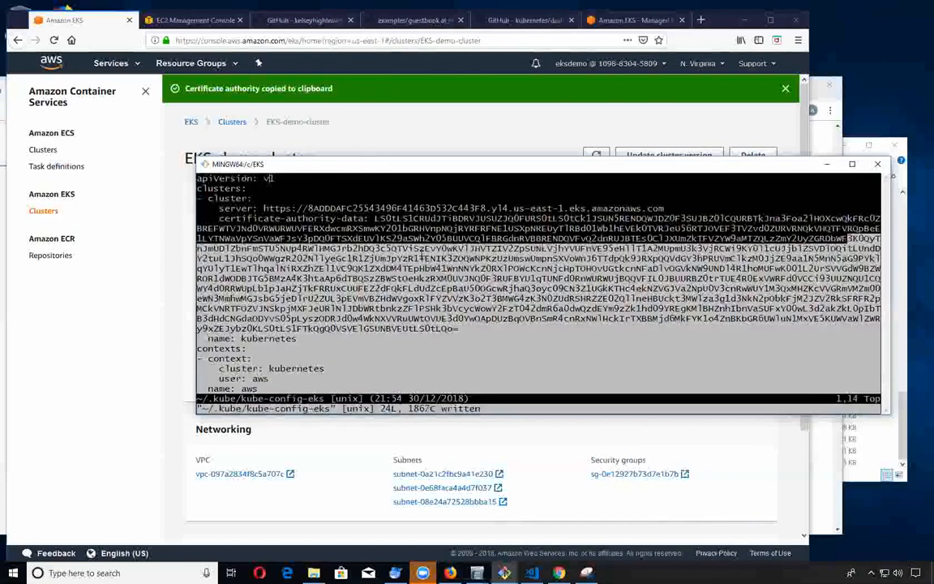
scroll("down", 3)
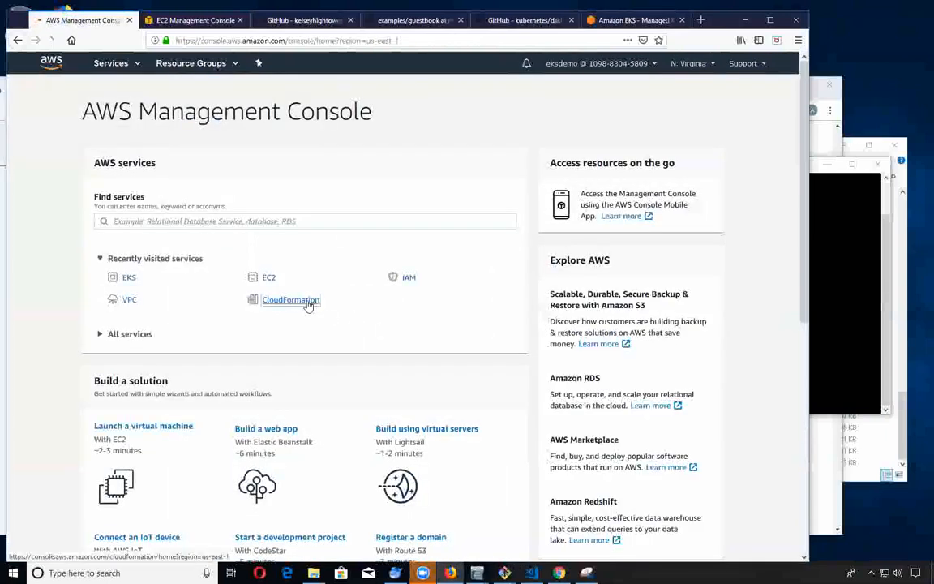
Start Create stack in CloudFormation and choose a template option.
left_click(291, 299)
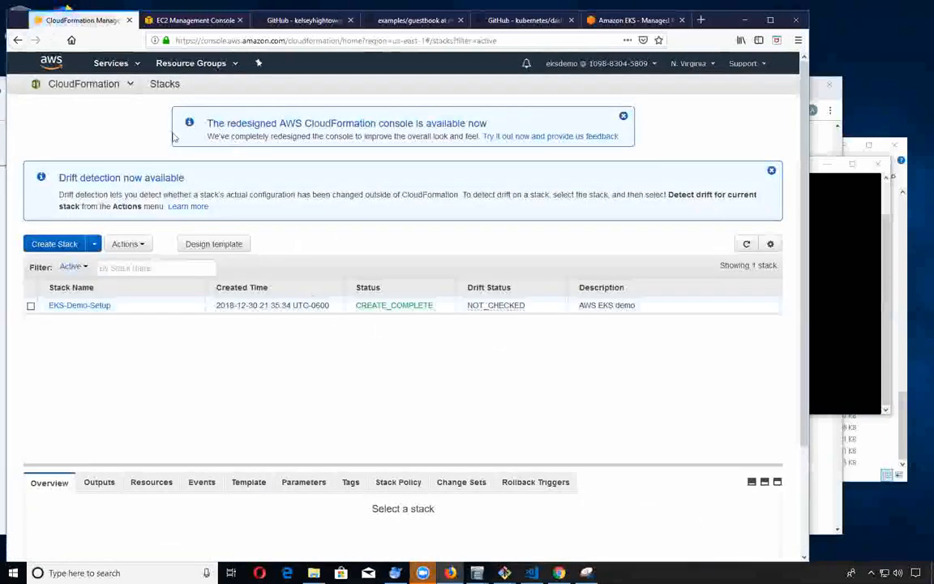
left_click(55, 243)
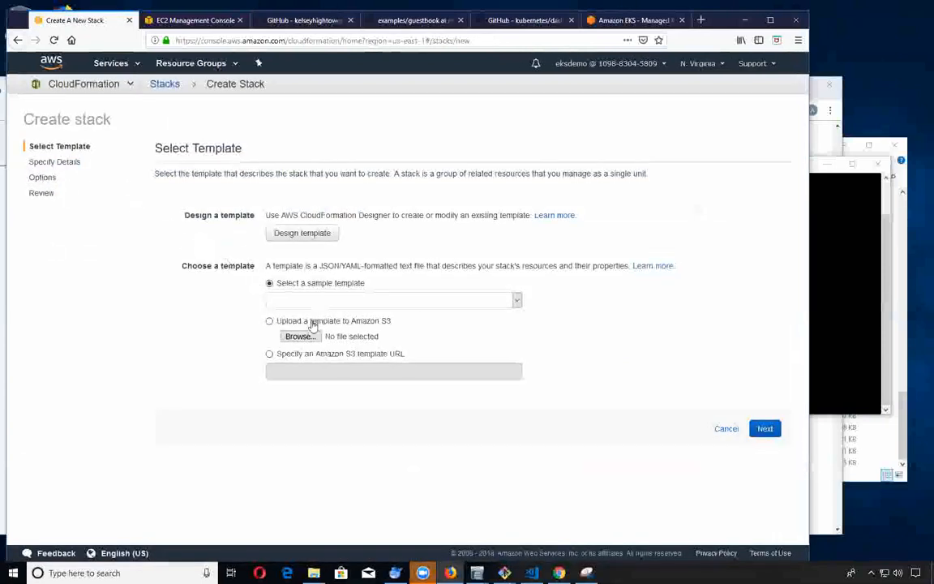
left_click(300, 336)
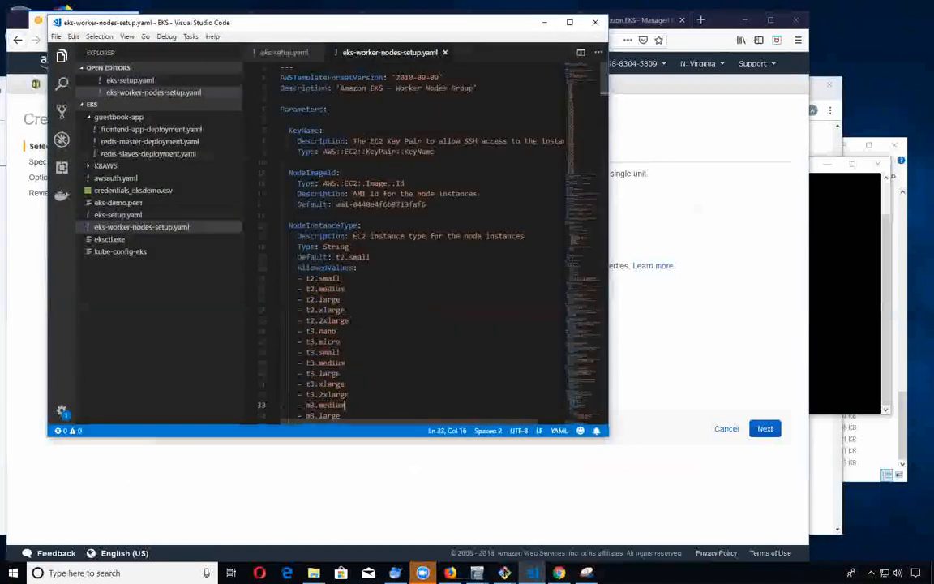
scroll("down", 3)
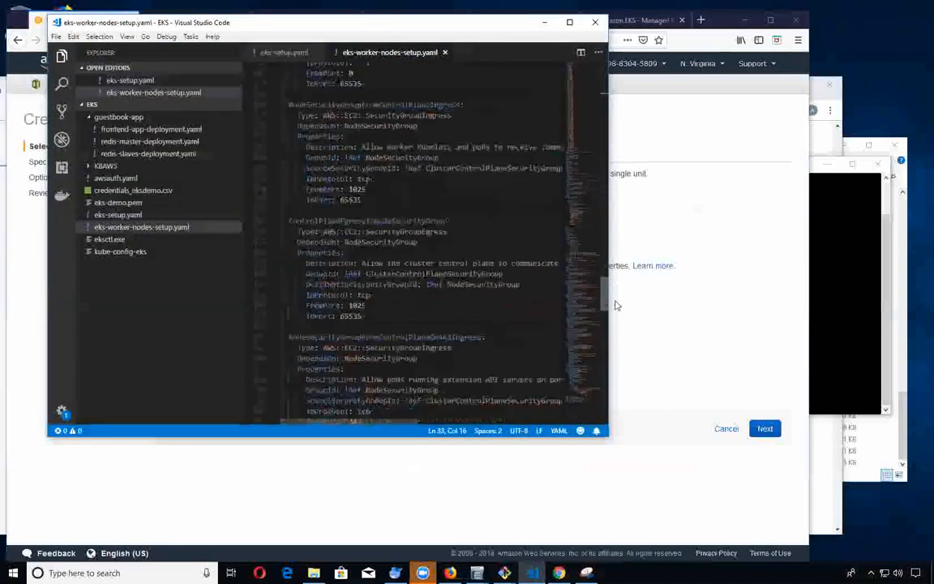
scroll("up", 3)
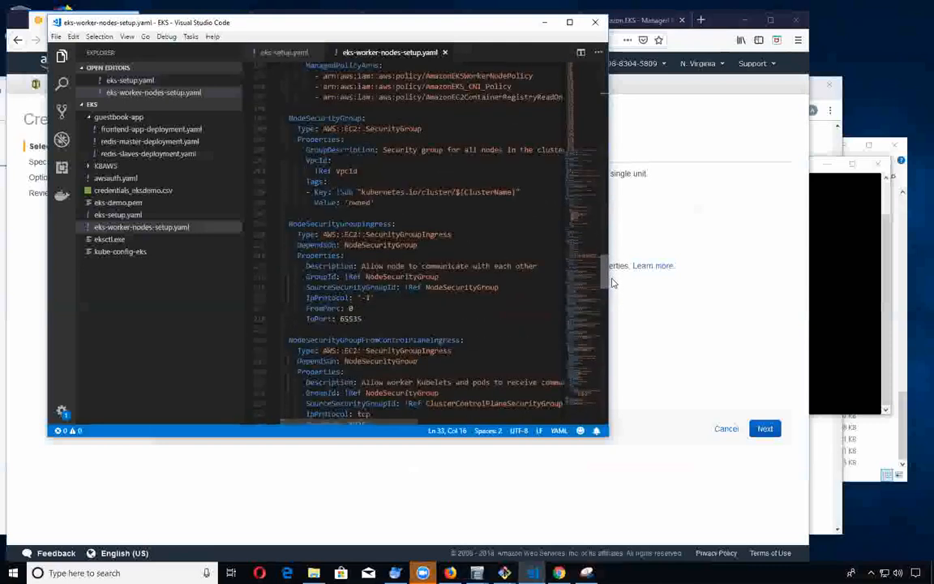
scroll("down", 3)
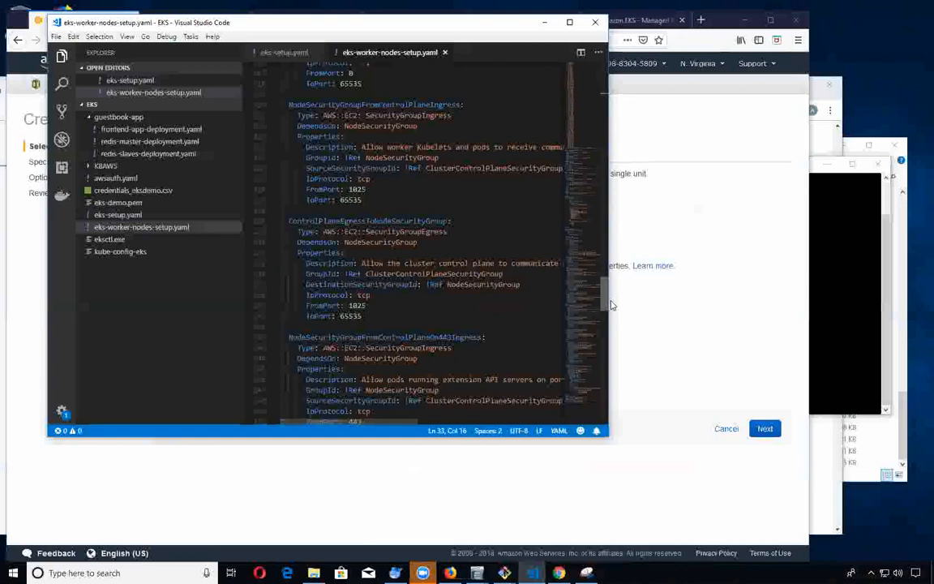
scroll("up", 3)
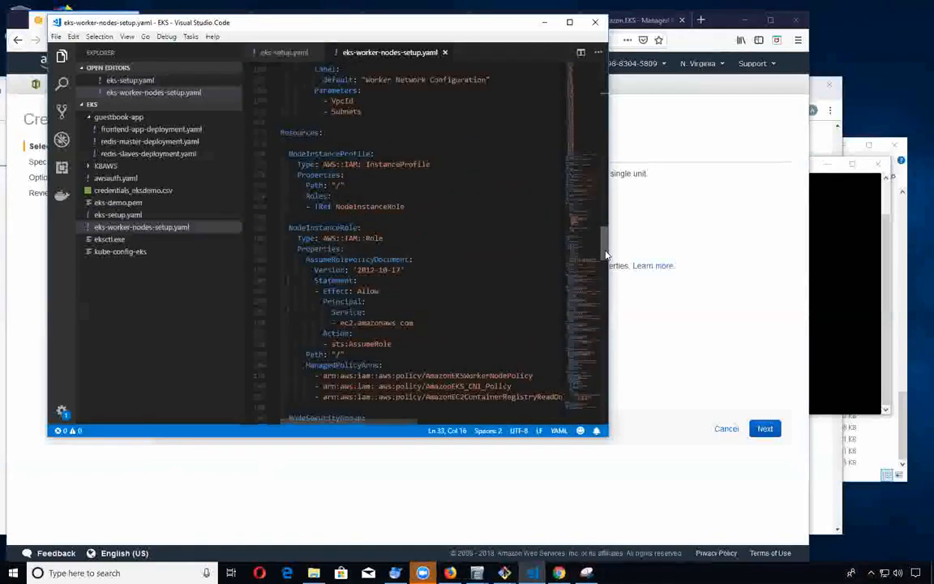
scroll("up", 3)
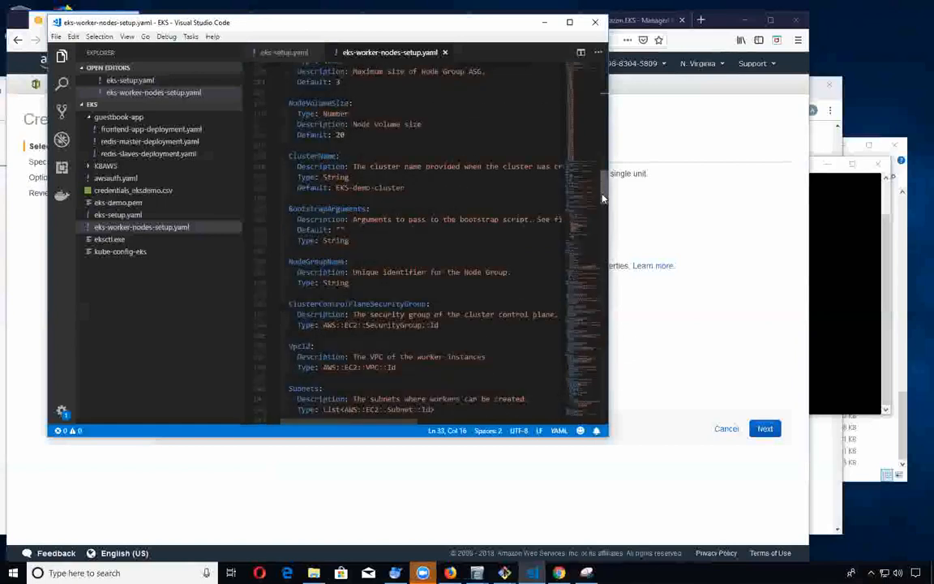
scroll("down", 3)
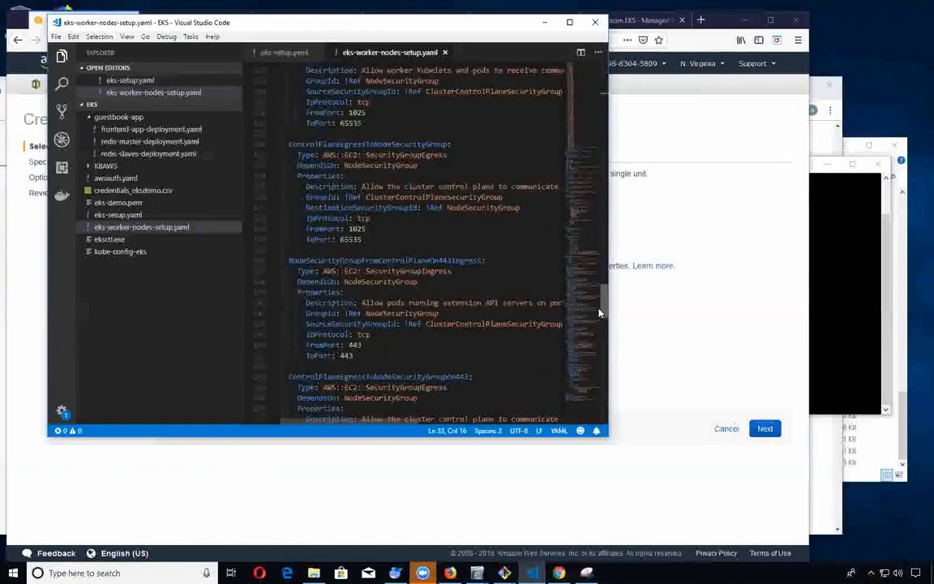